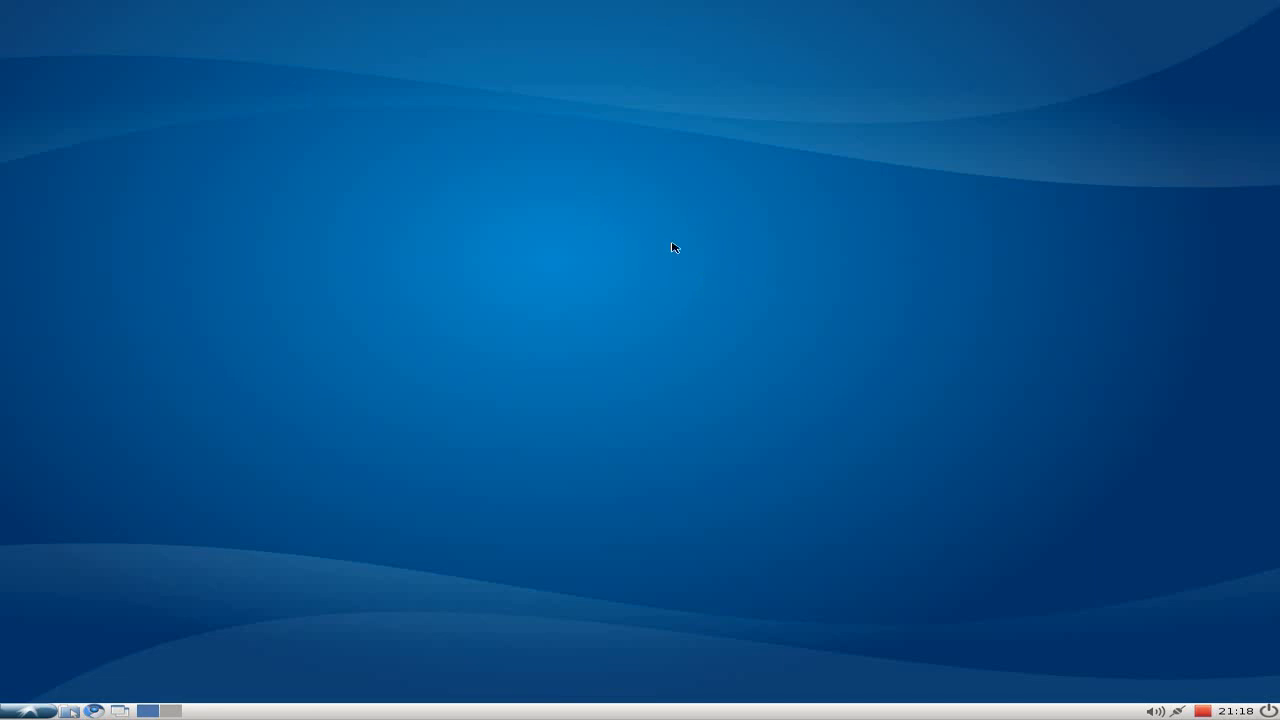
pyautogui.moveTo(621, 286)
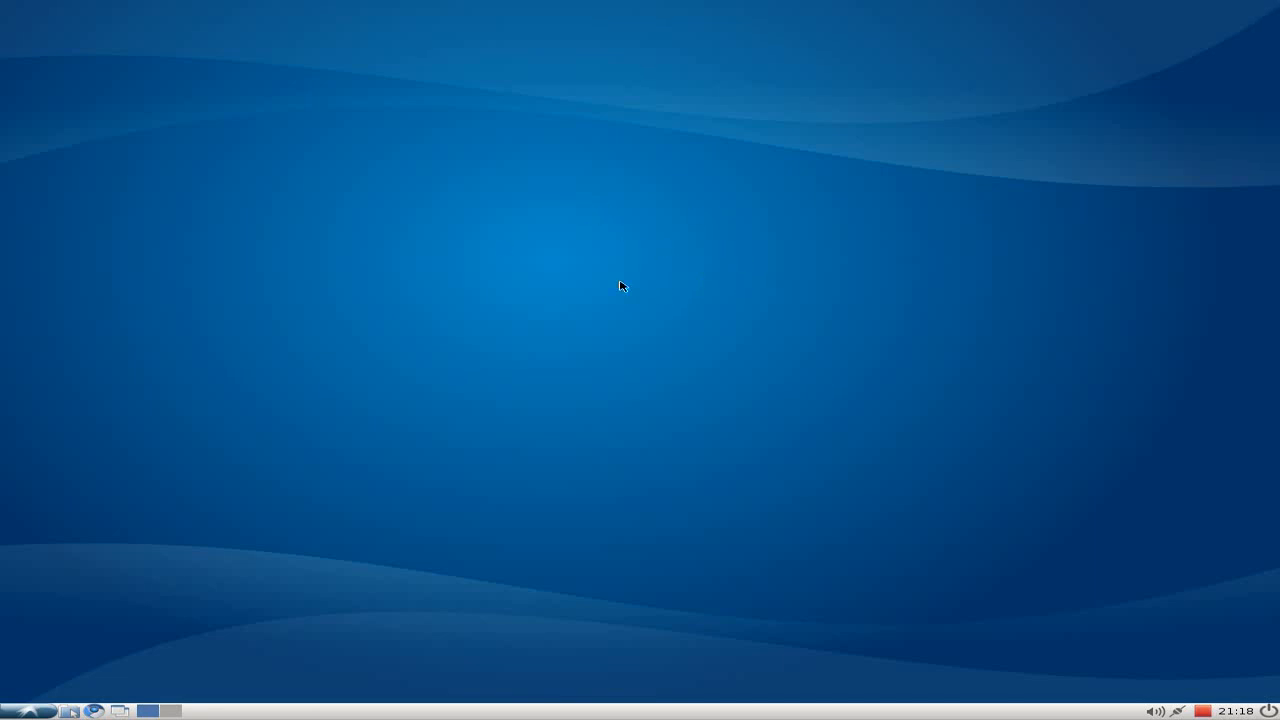
pyautogui.moveTo(651, 239)
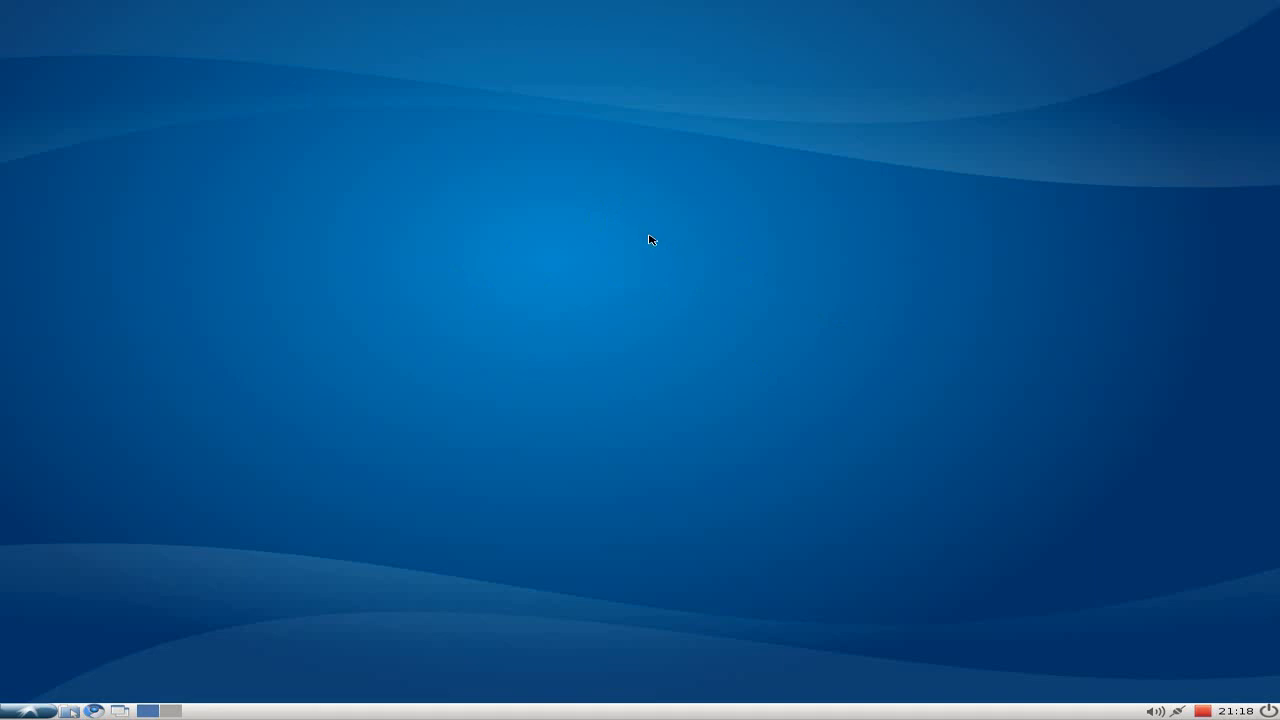
pyautogui.moveTo(220, 541)
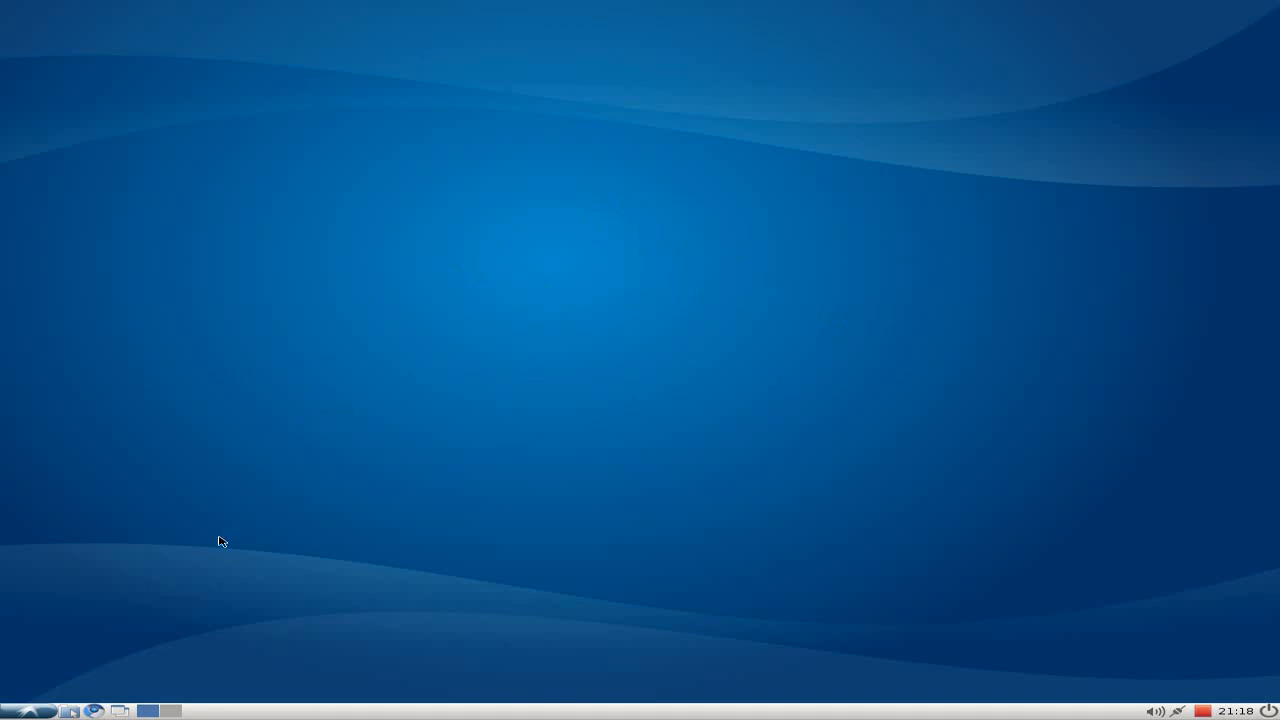
# - Open the LXPanel start menu to browse the Lubuntu program categories
pyautogui.click(10, 711)
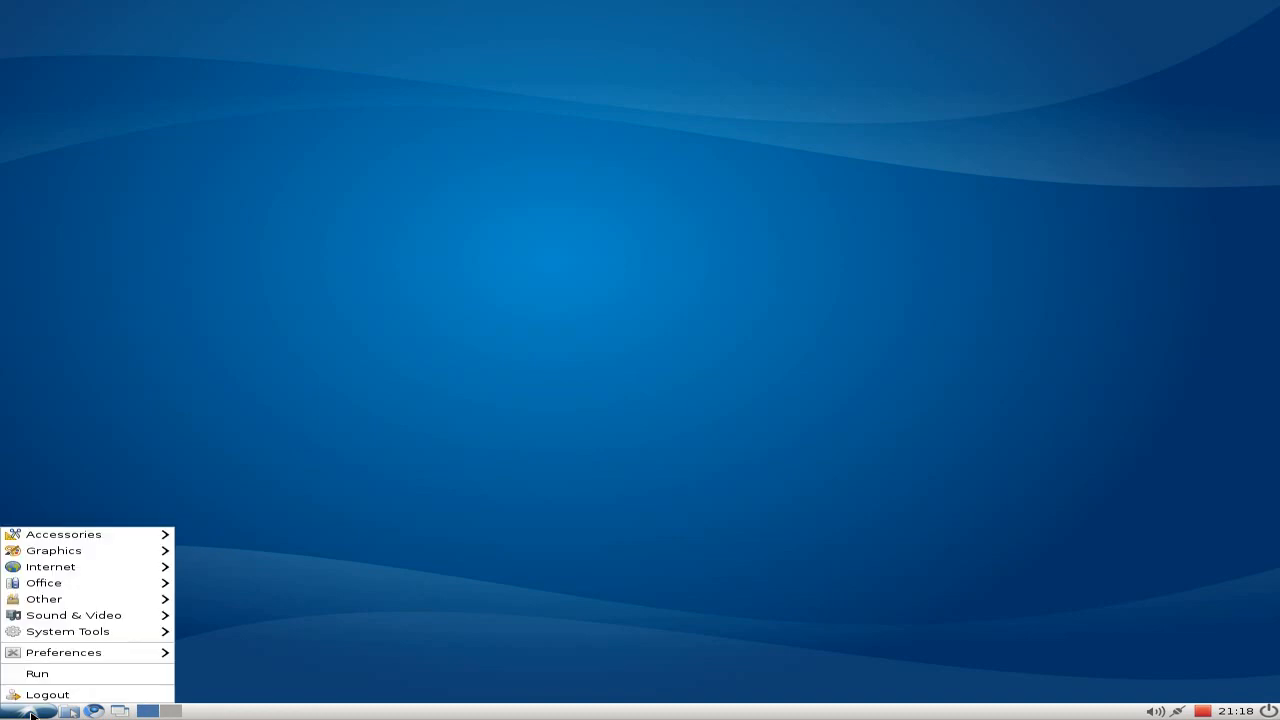
pyautogui.moveTo(73, 615)
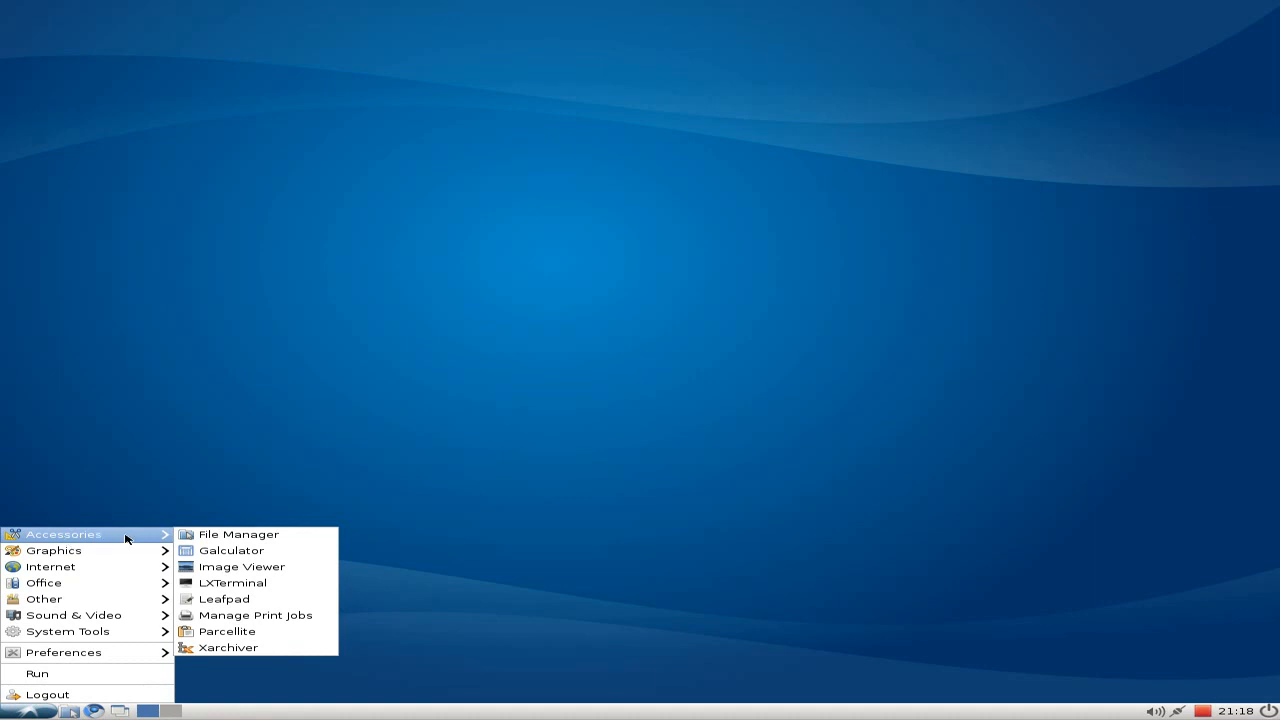
pyautogui.moveTo(238, 534)
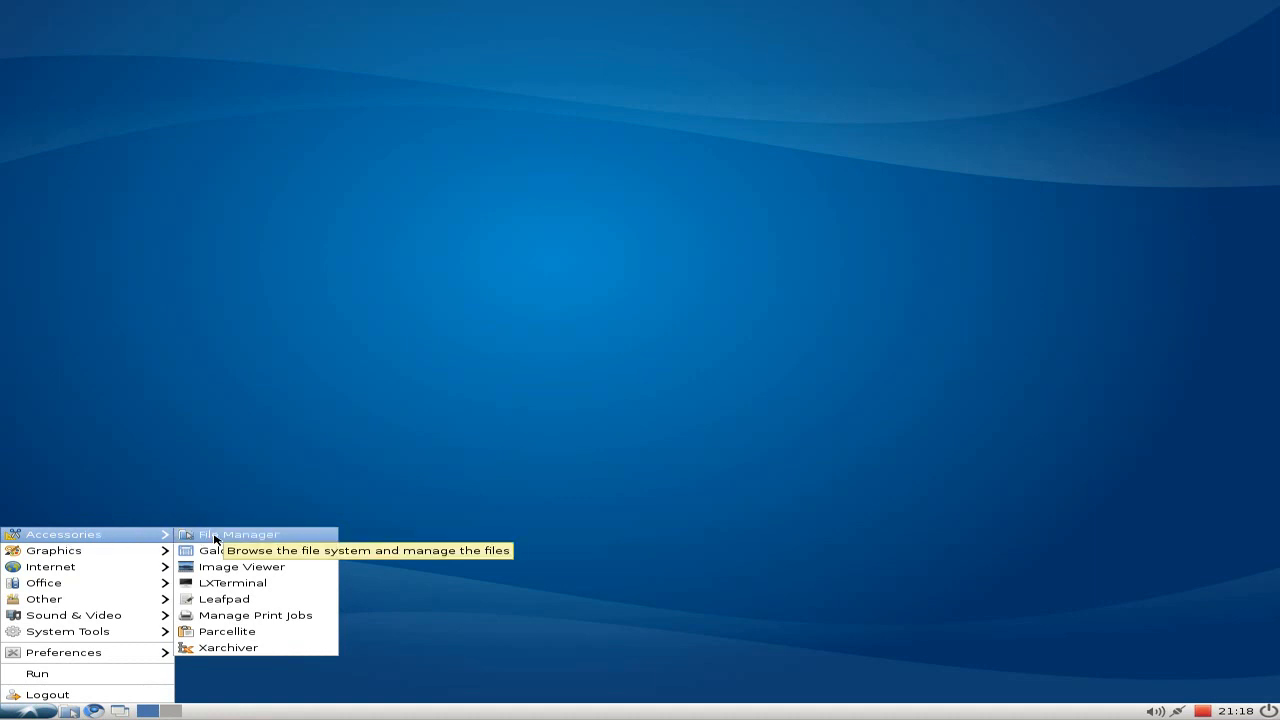
pyautogui.moveTo(224, 599)
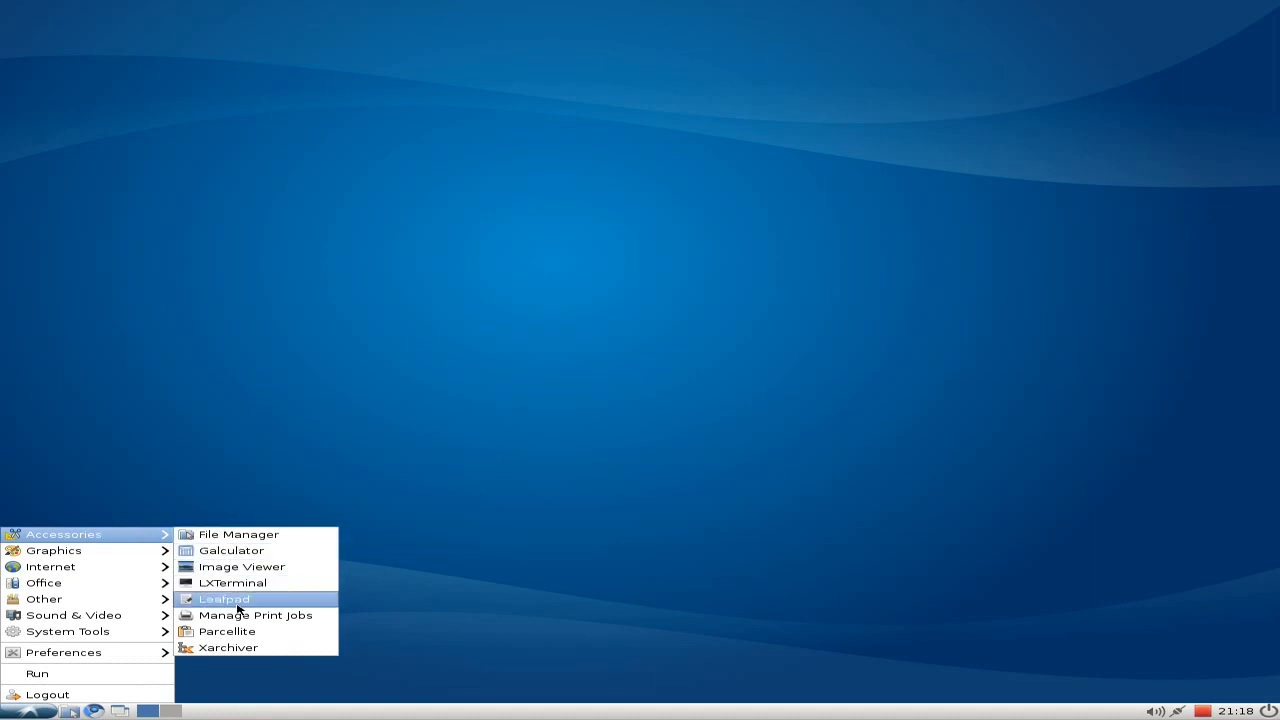
pyautogui.moveTo(54, 550)
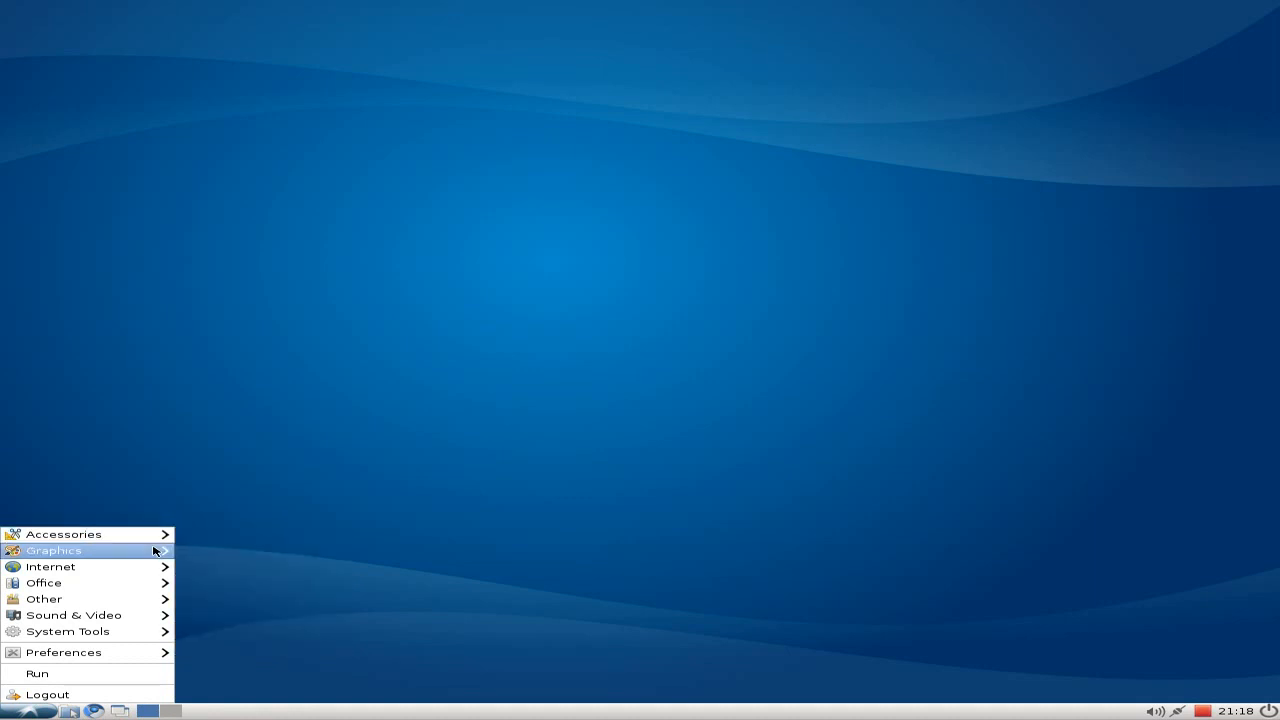
pyautogui.moveTo(80, 550)
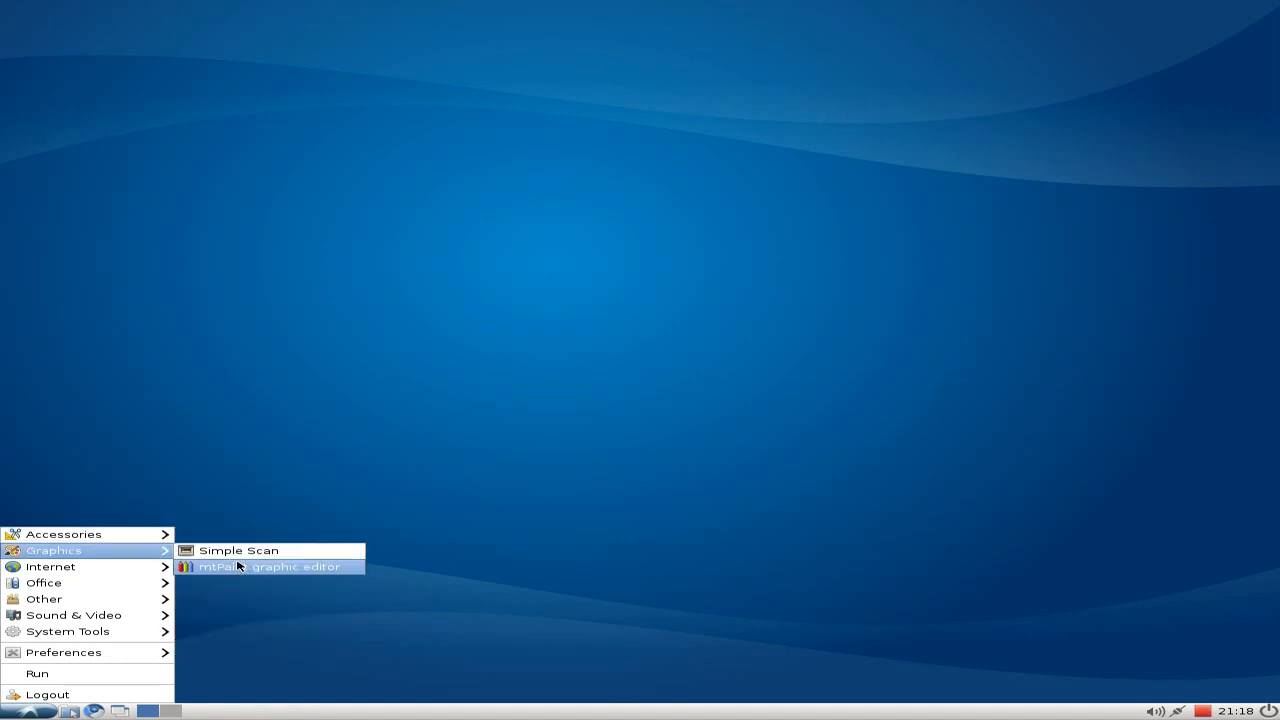
pyautogui.moveTo(50, 566)
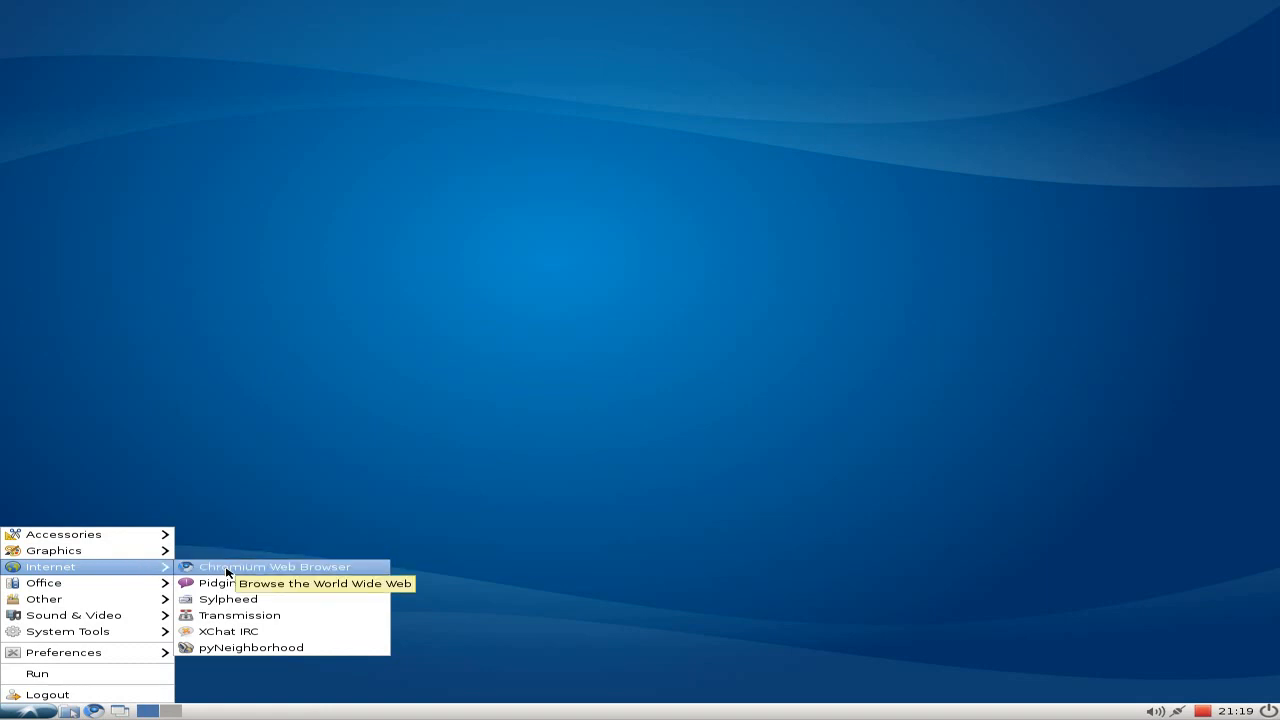
pyautogui.moveTo(217, 583)
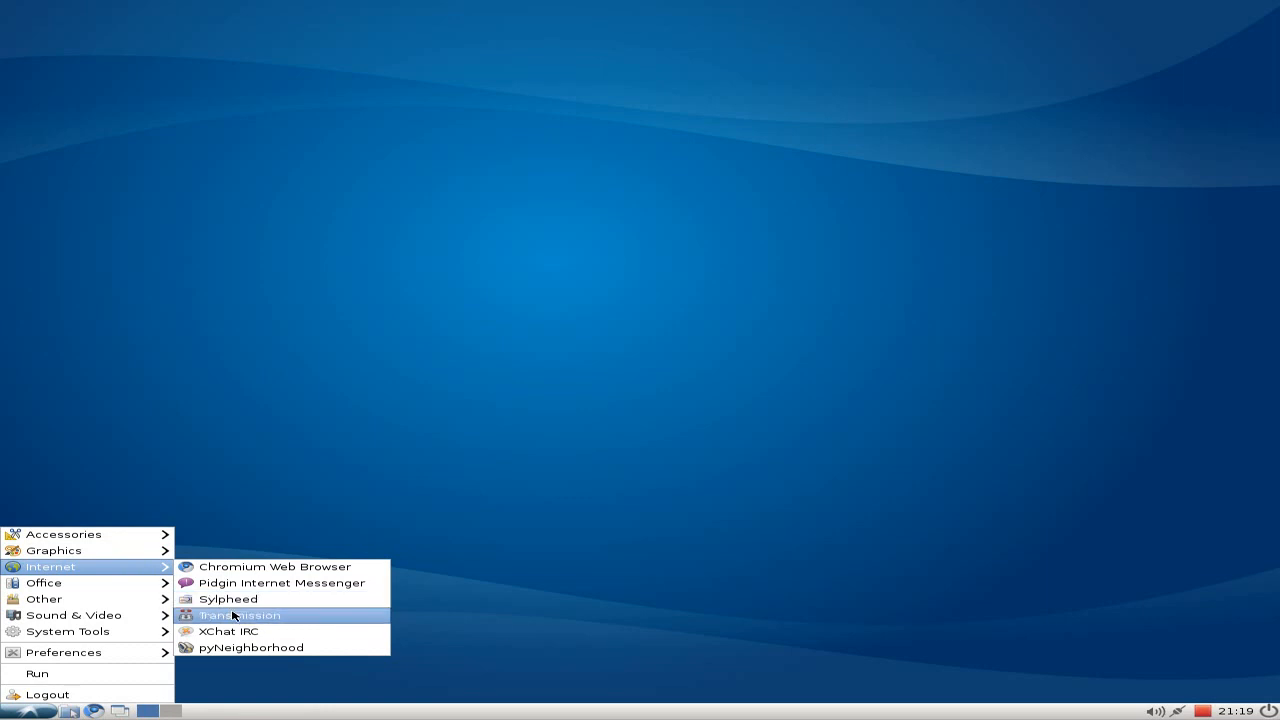
pyautogui.moveTo(237, 647)
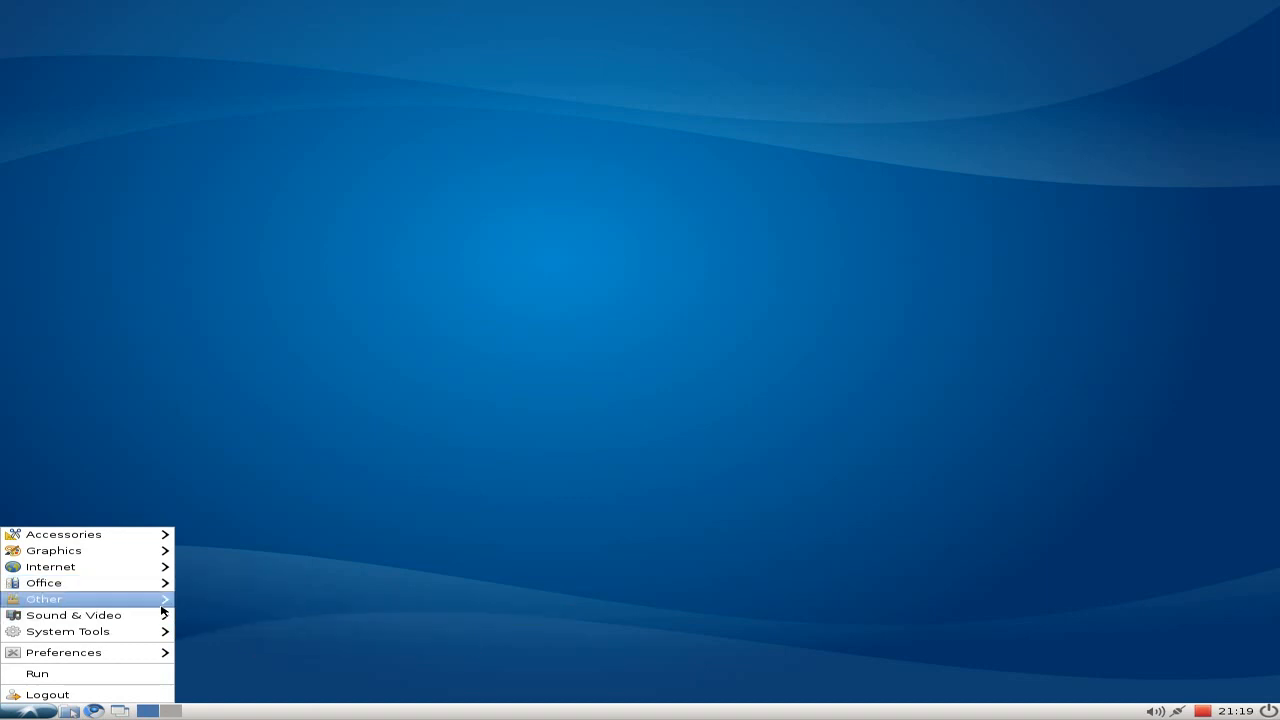
pyautogui.moveTo(88, 615)
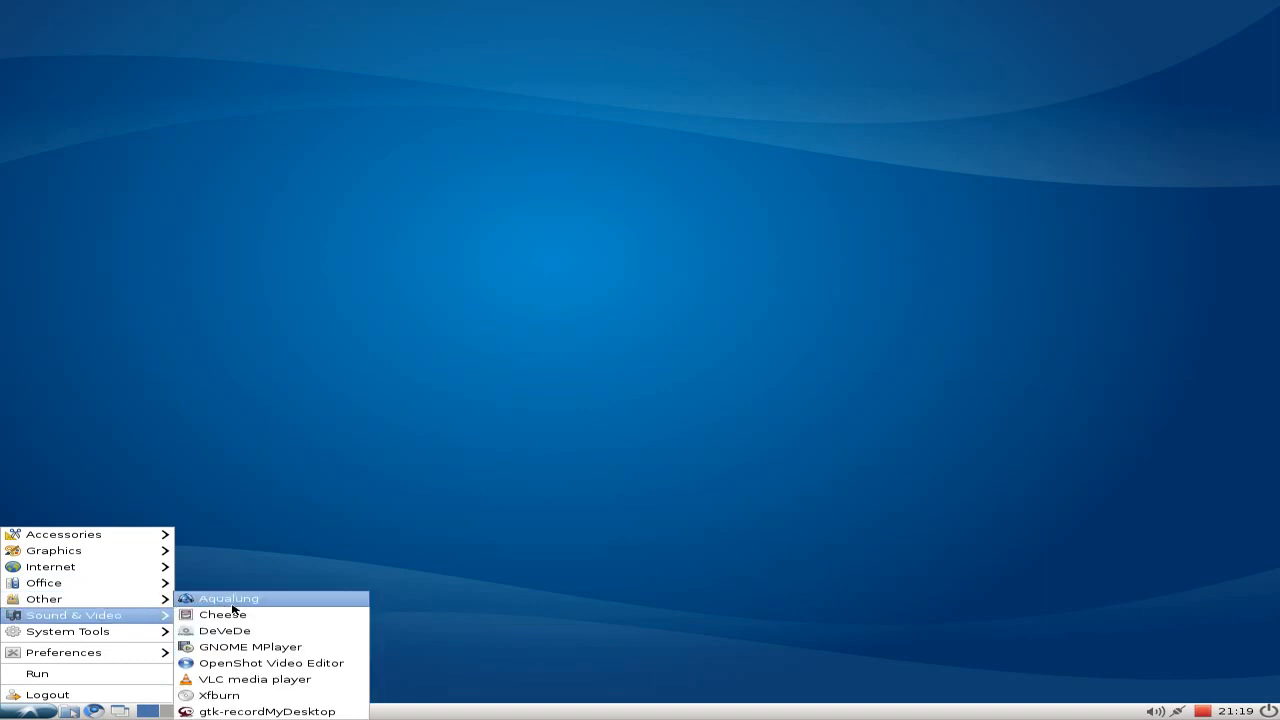
pyautogui.moveTo(224, 630)
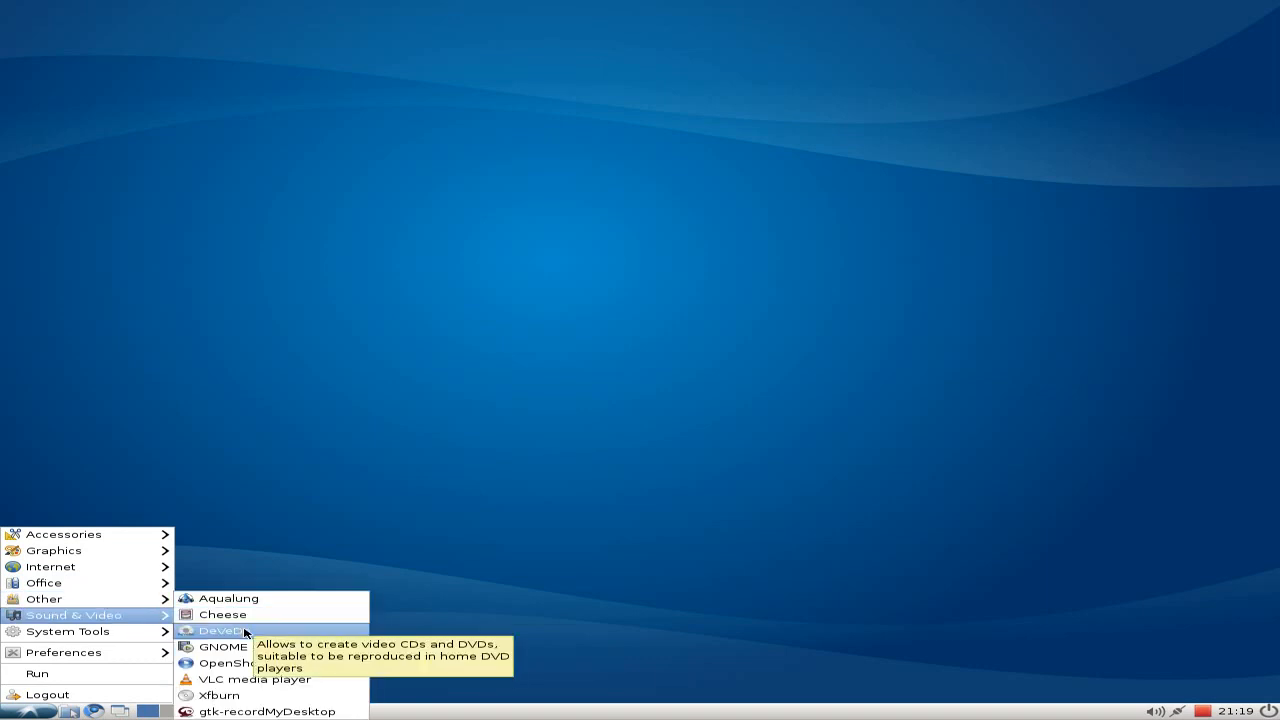
pyautogui.moveTo(245, 663)
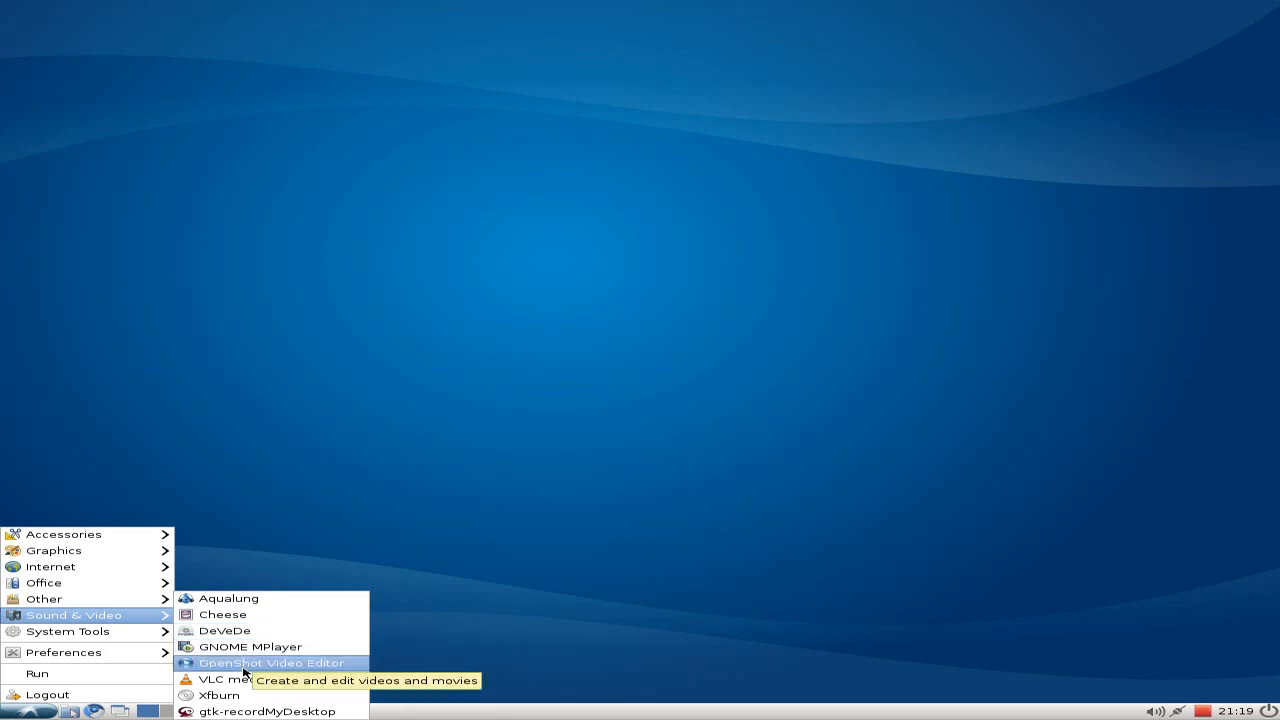
pyautogui.moveTo(267, 711)
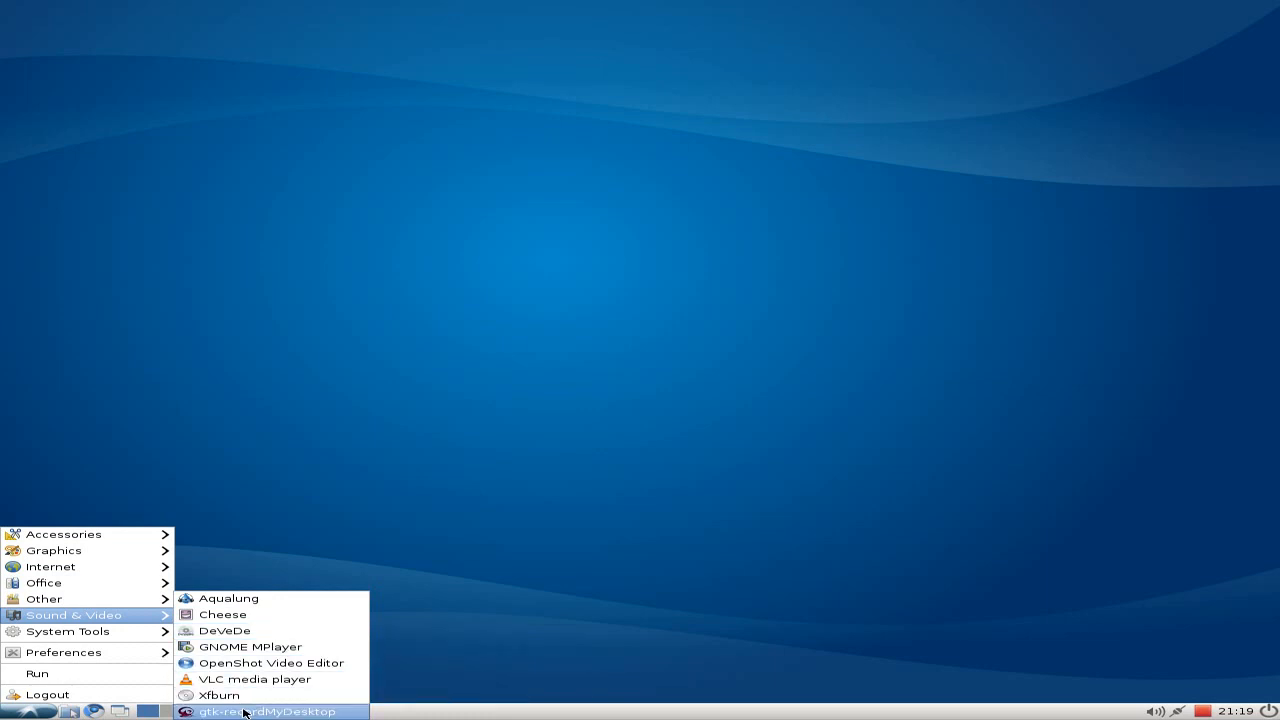
pyautogui.moveTo(70, 631)
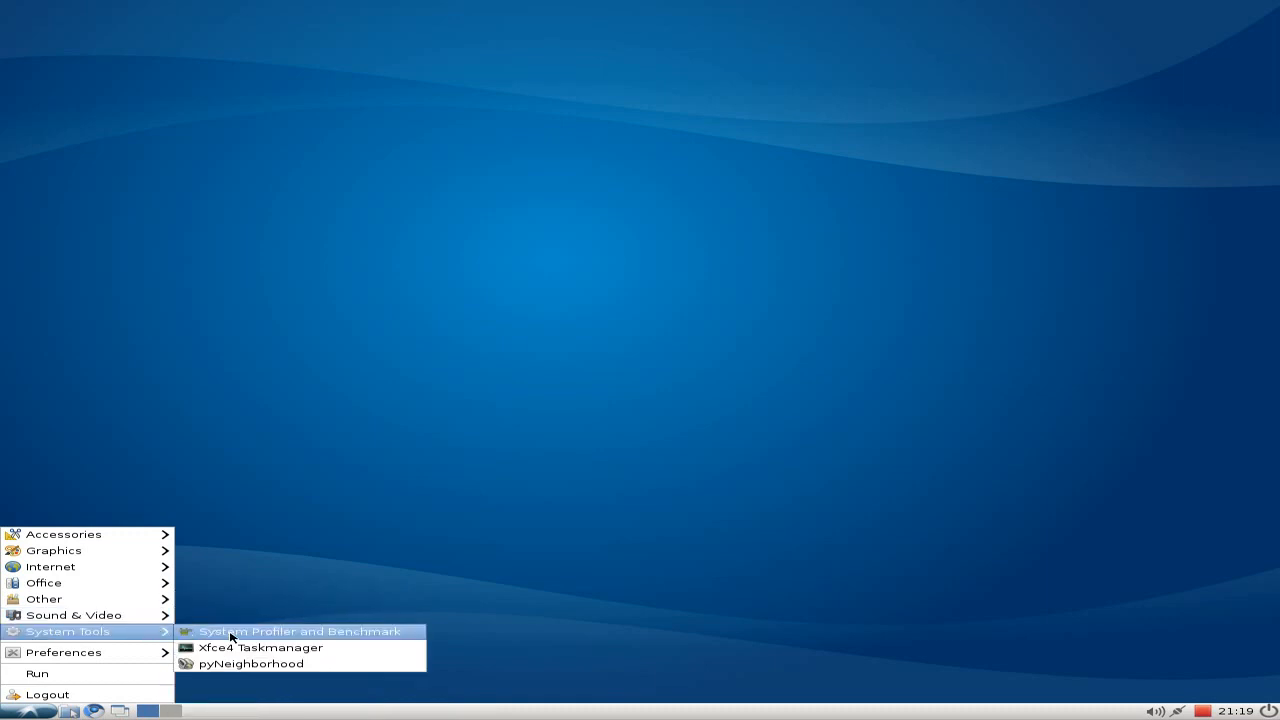
# - Launch hardinfo, select the Summary page, and maximize the System Information window
pyautogui.click(298, 631)
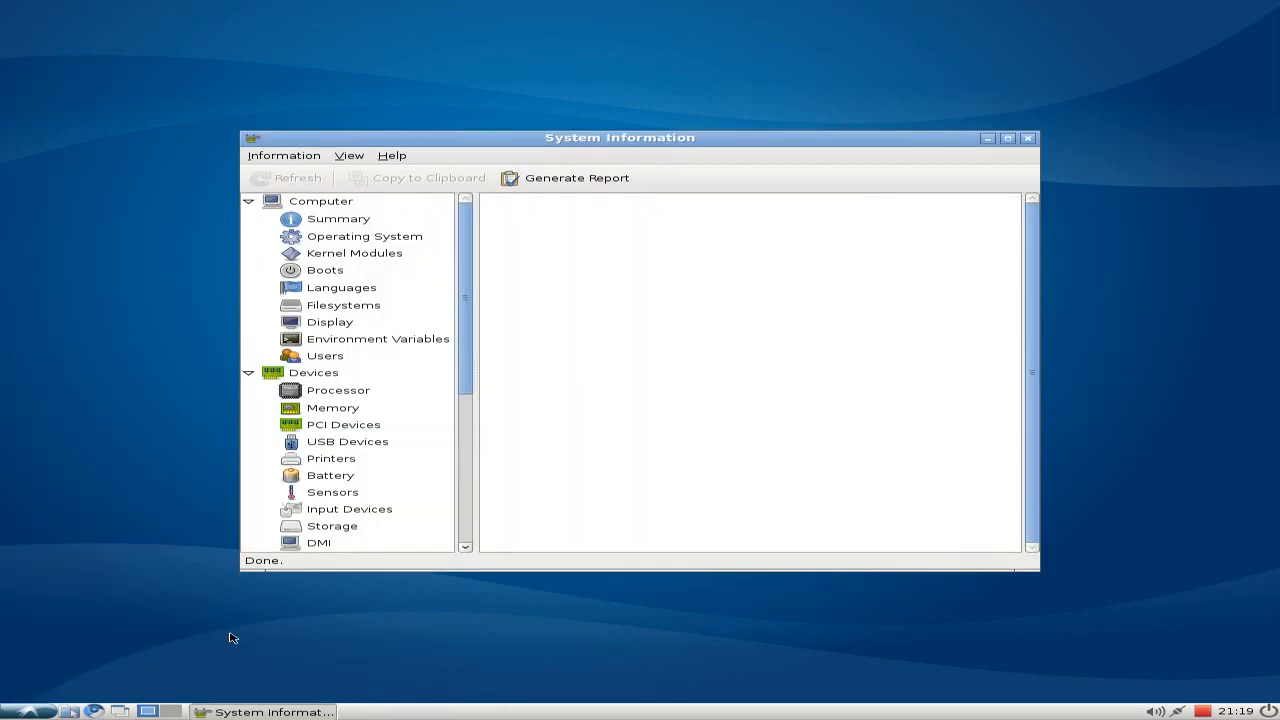
pyautogui.moveTo(408, 261)
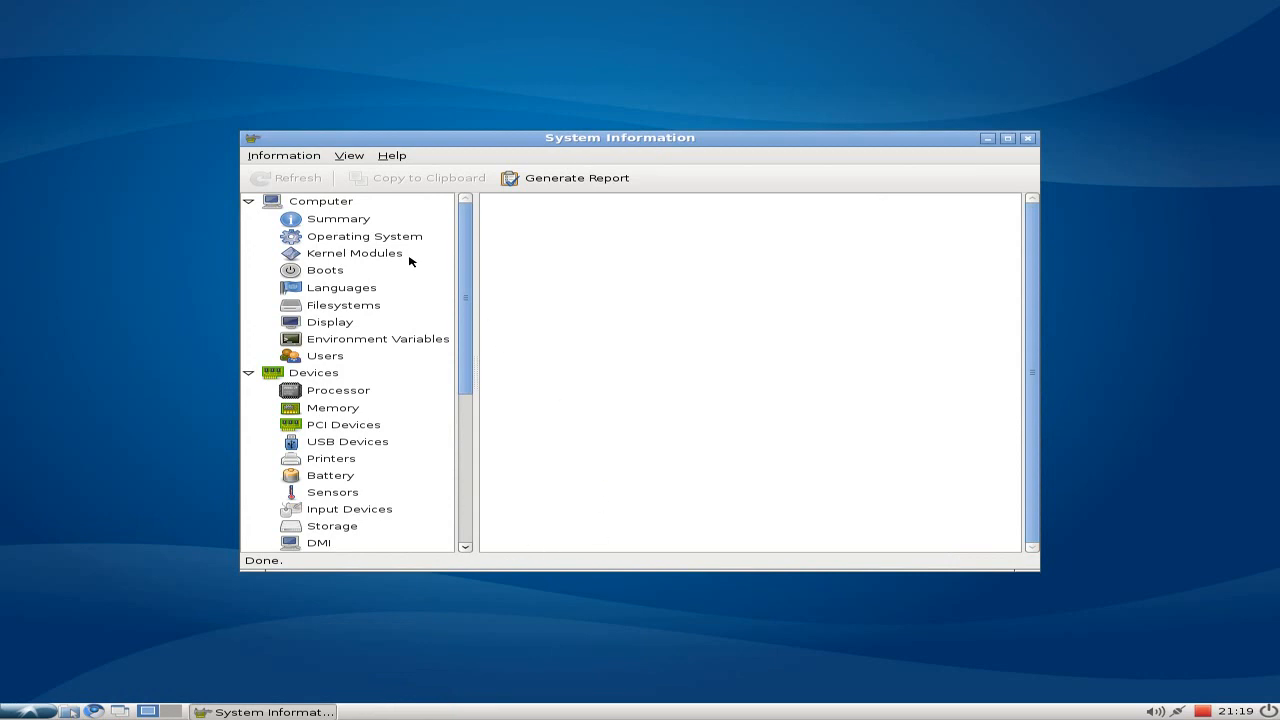
pyautogui.click(338, 218)
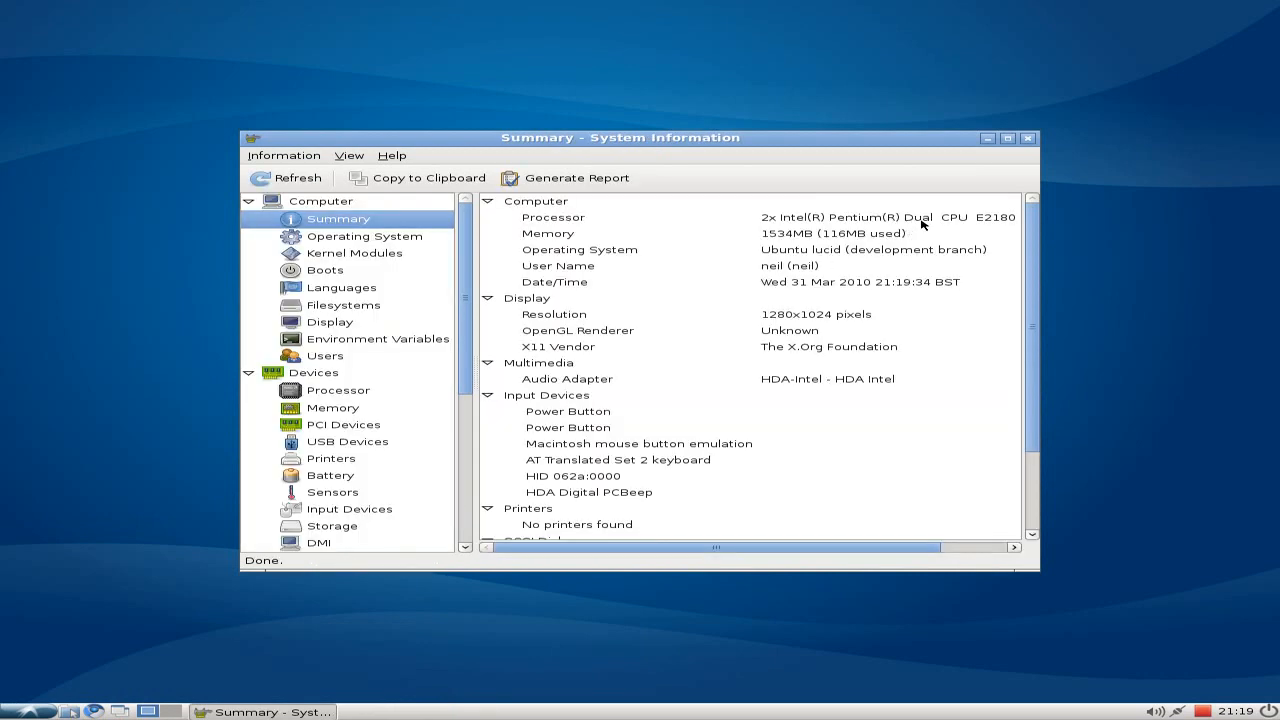
pyautogui.click(988, 138)
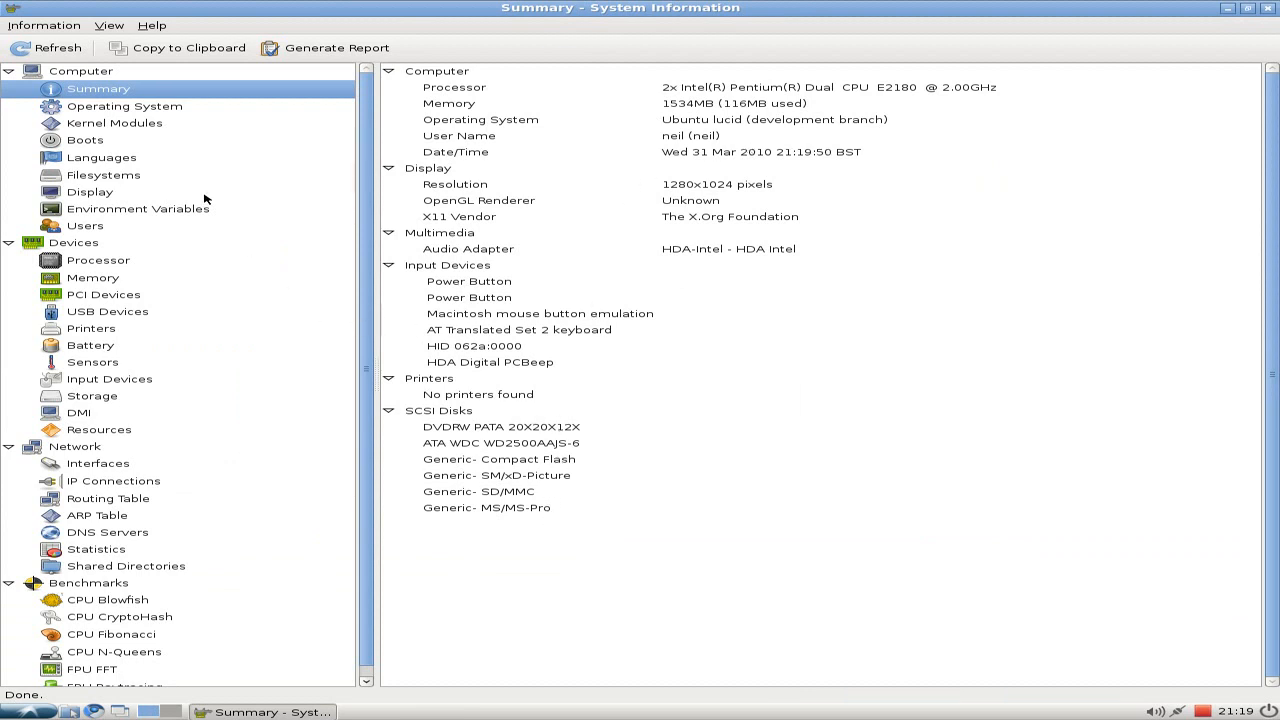
# - Browse the Operating System, Kernel Modules and Processor pages, ending on Memory details
pyautogui.click(125, 106)
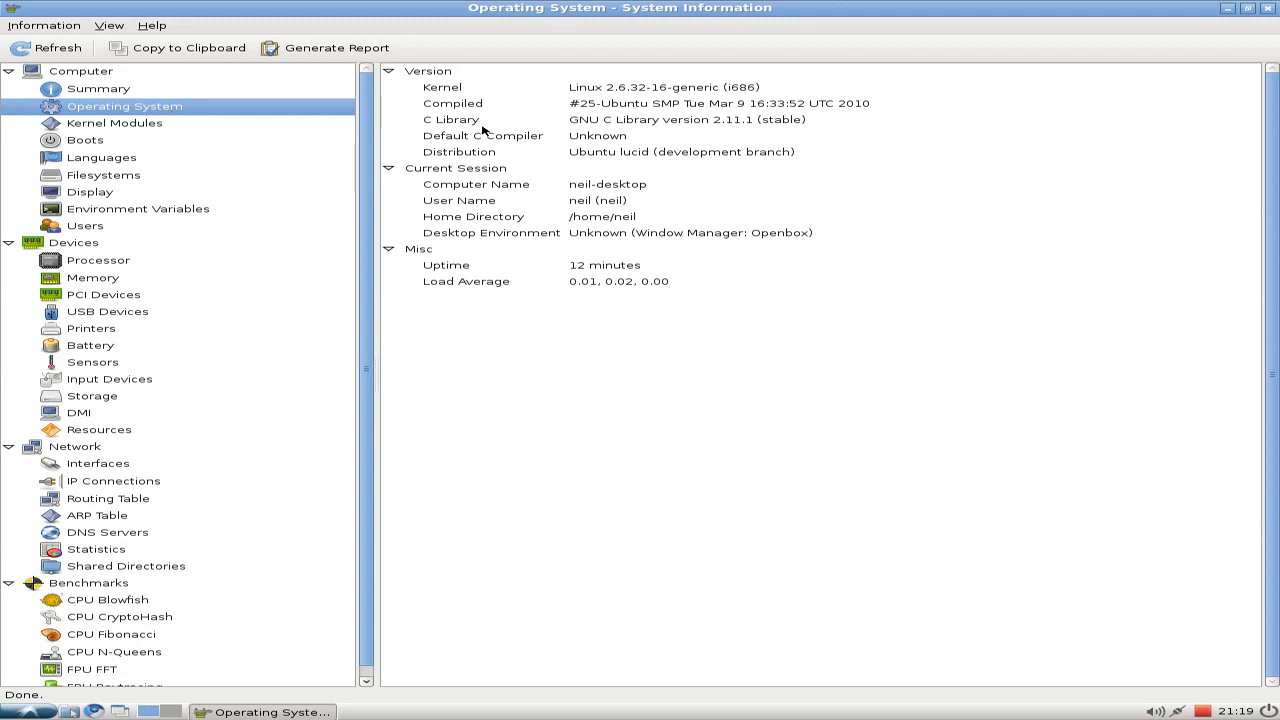
pyautogui.click(115, 122)
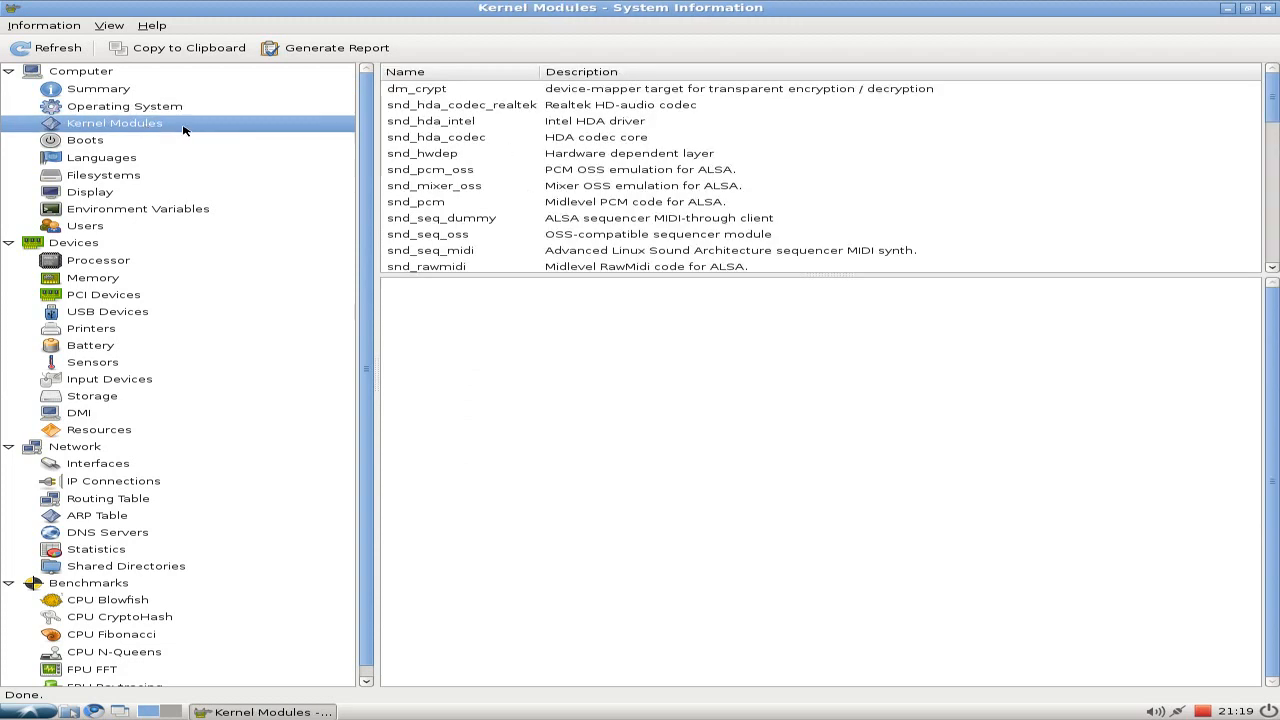
pyautogui.scroll(-3)
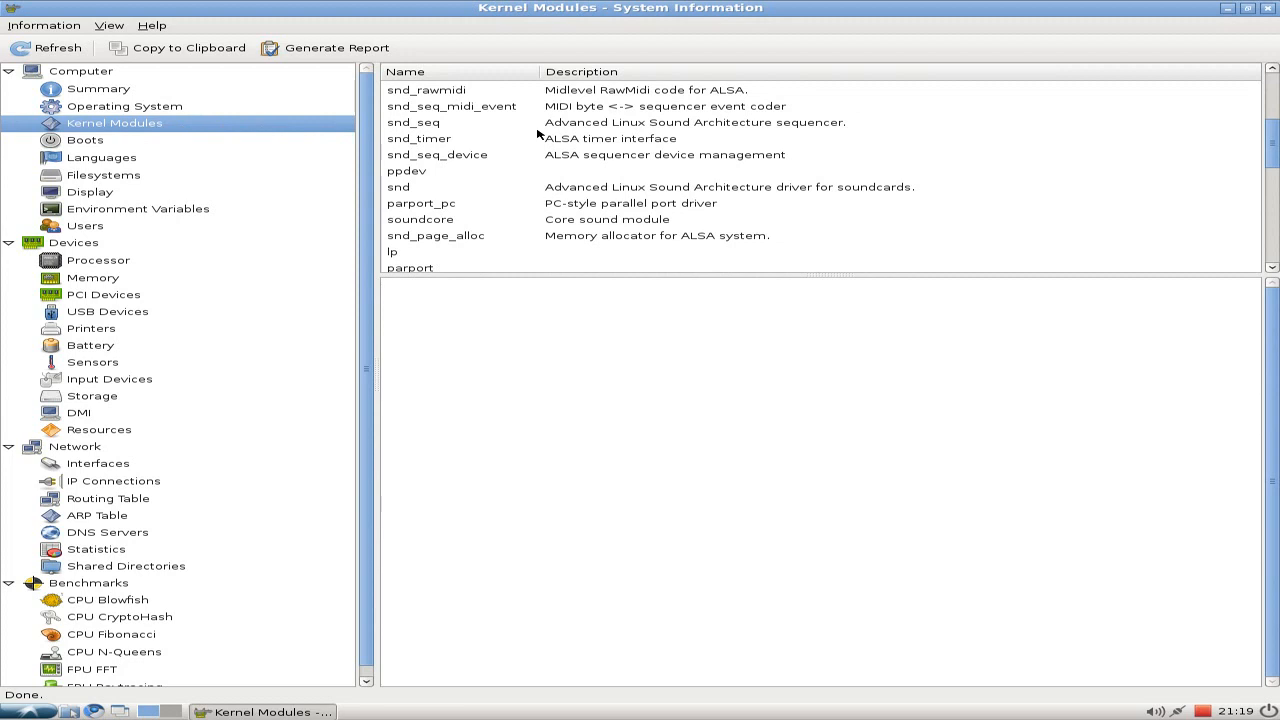
pyautogui.click(98, 260)
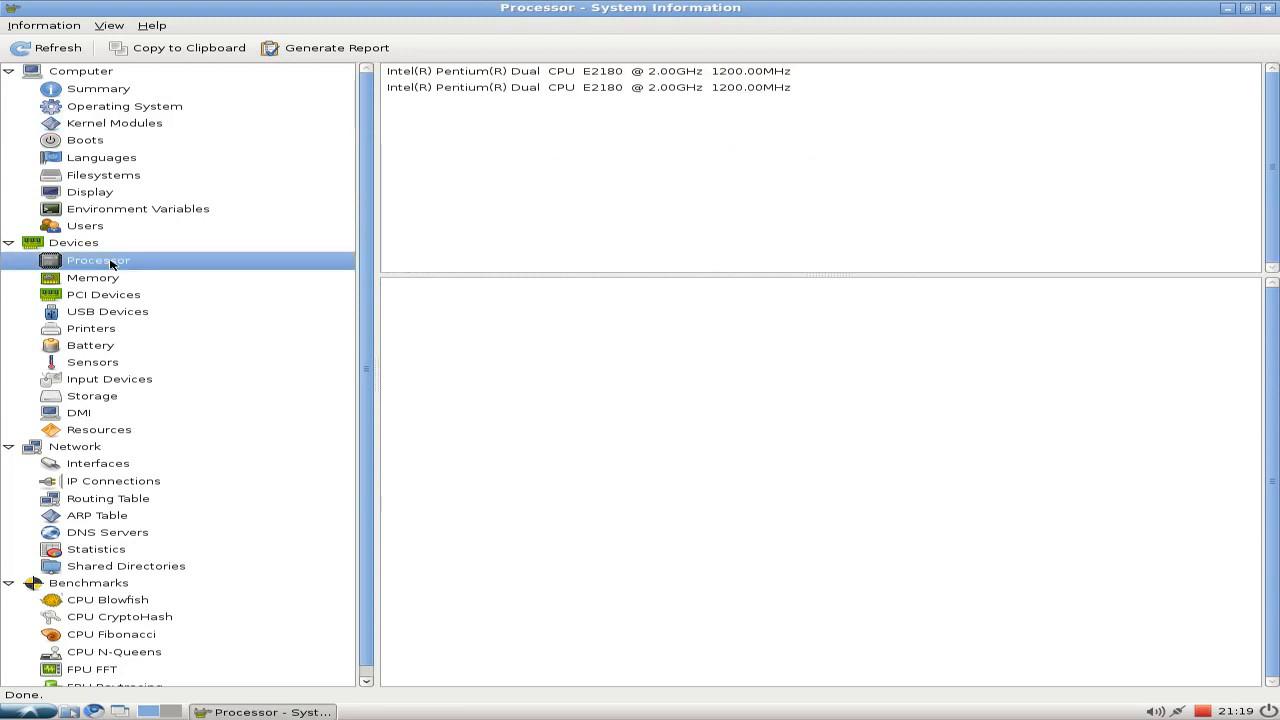
pyautogui.moveTo(128, 263)
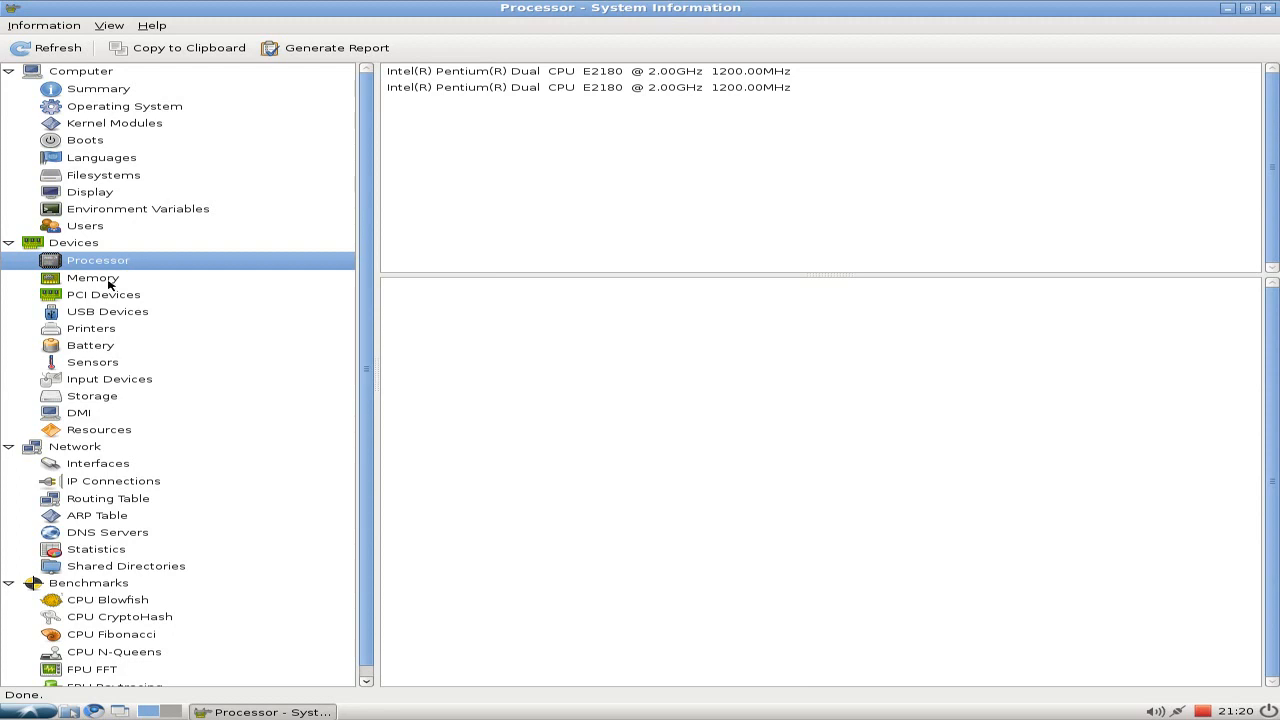
pyautogui.click(93, 277)
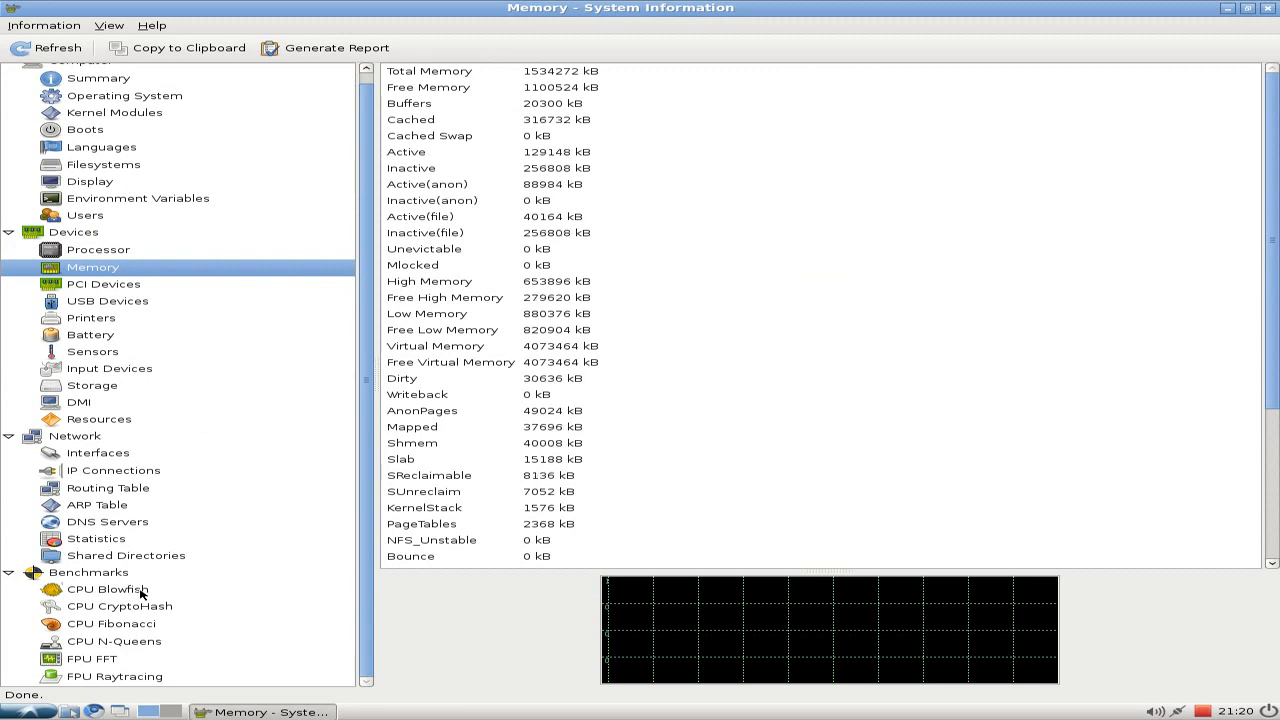
# - Run the CPU Blowfish, CPU Fibonacci and FPU Raytracing benchmarks (22.59 s raytracing result)
pyautogui.click(107, 589)
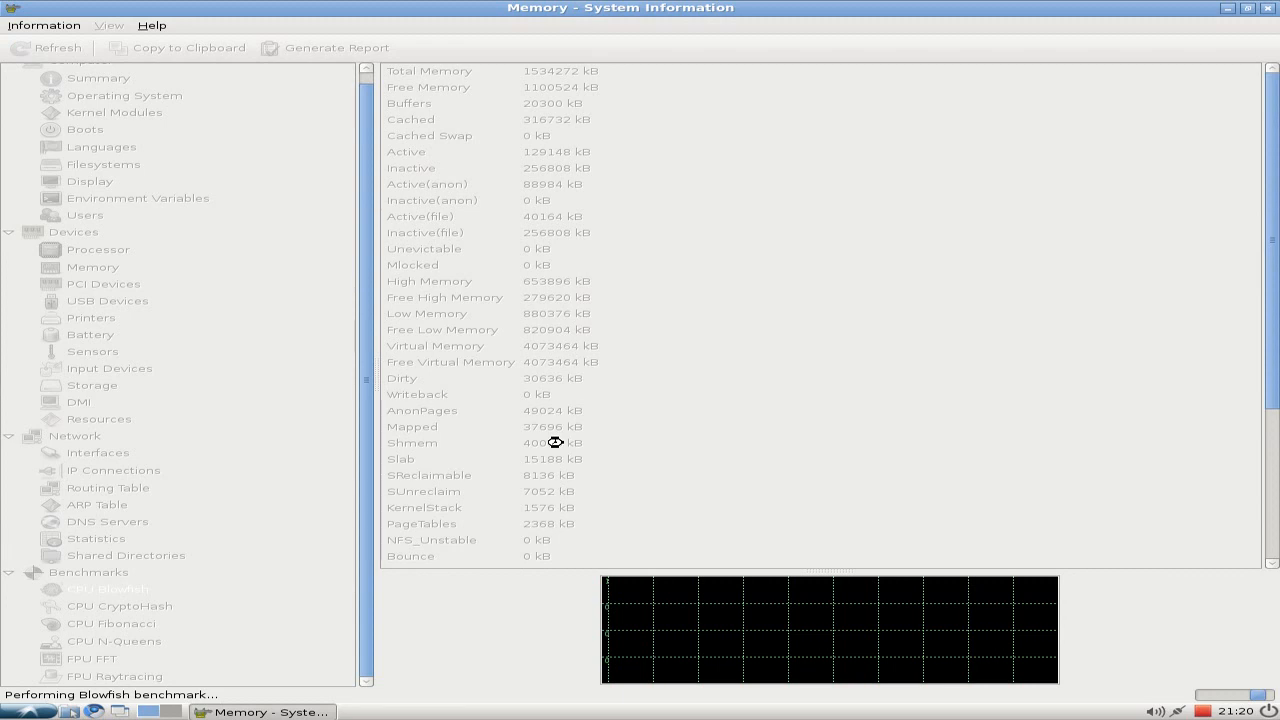
pyautogui.click(107, 589)
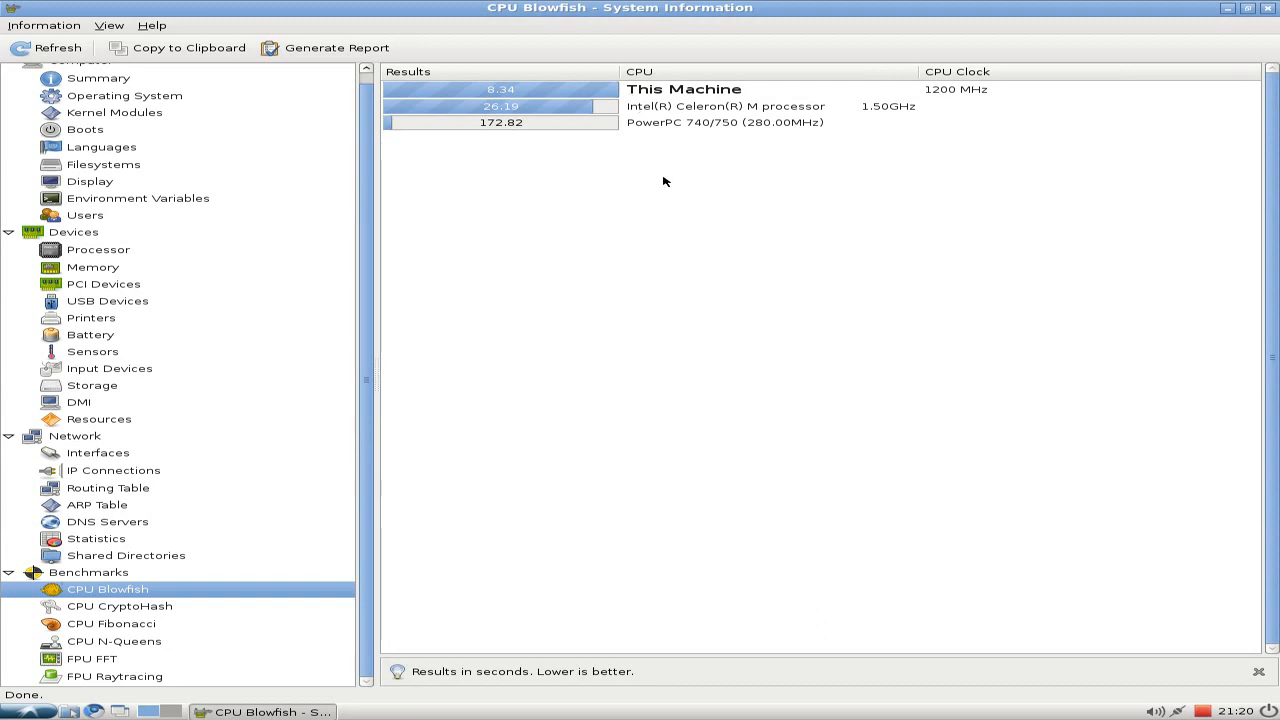
pyautogui.moveTo(274, 420)
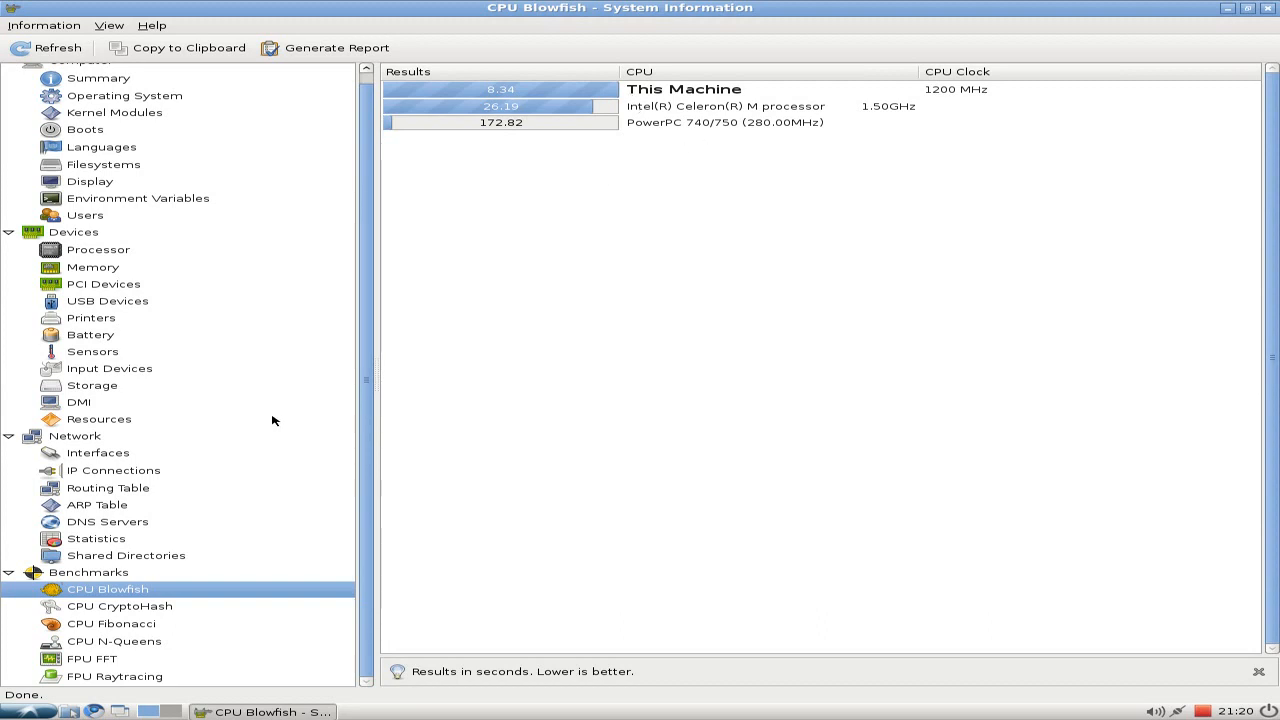
pyautogui.moveTo(258, 506)
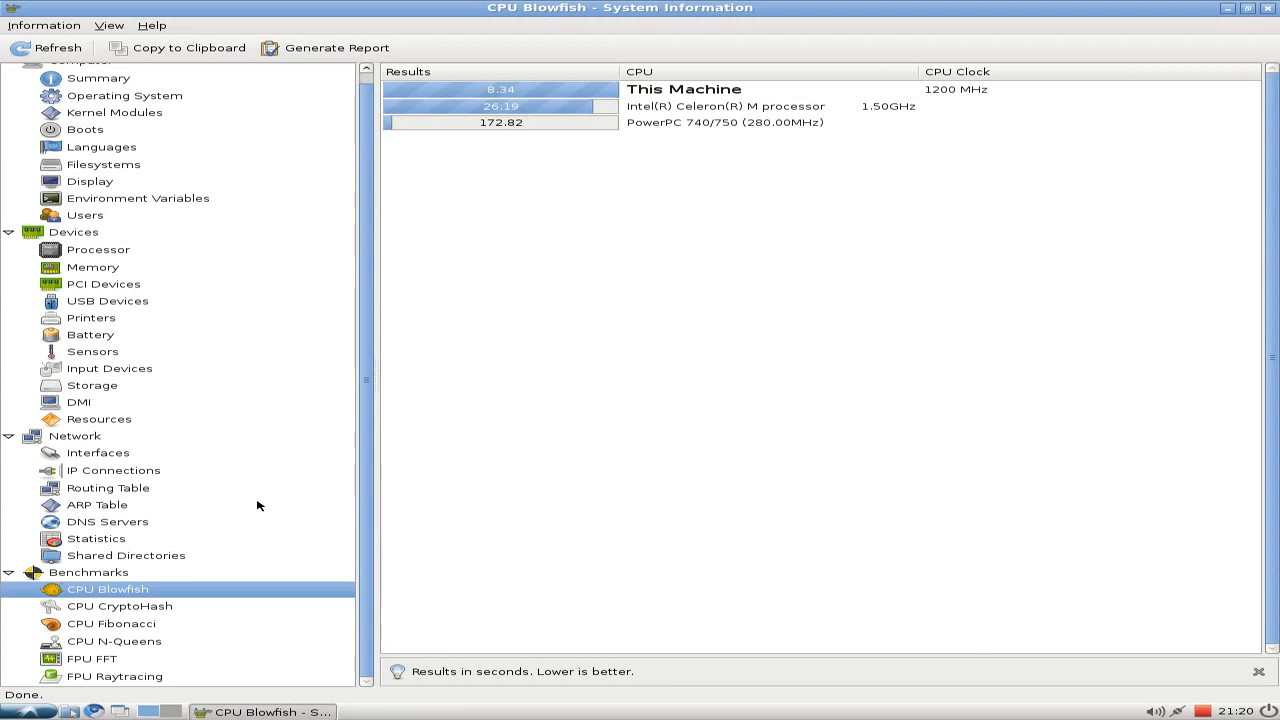
pyautogui.moveTo(157, 630)
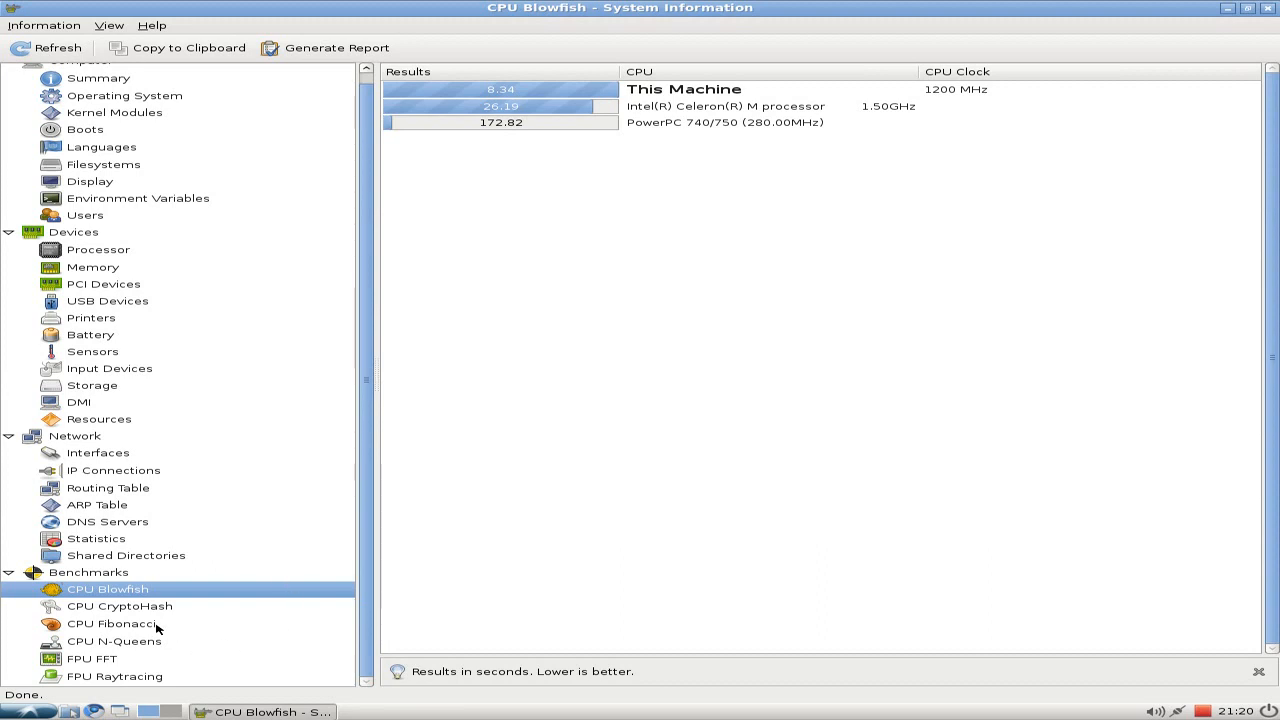
pyautogui.click(108, 623)
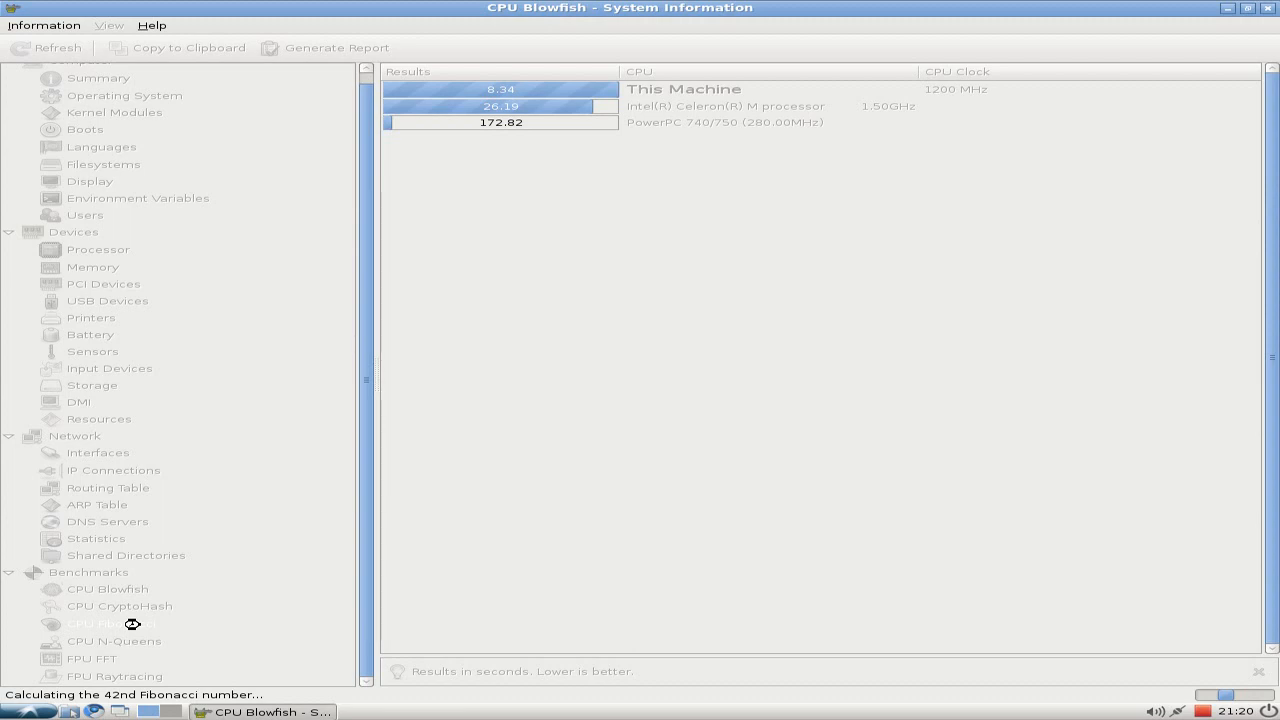
pyautogui.click(108, 623)
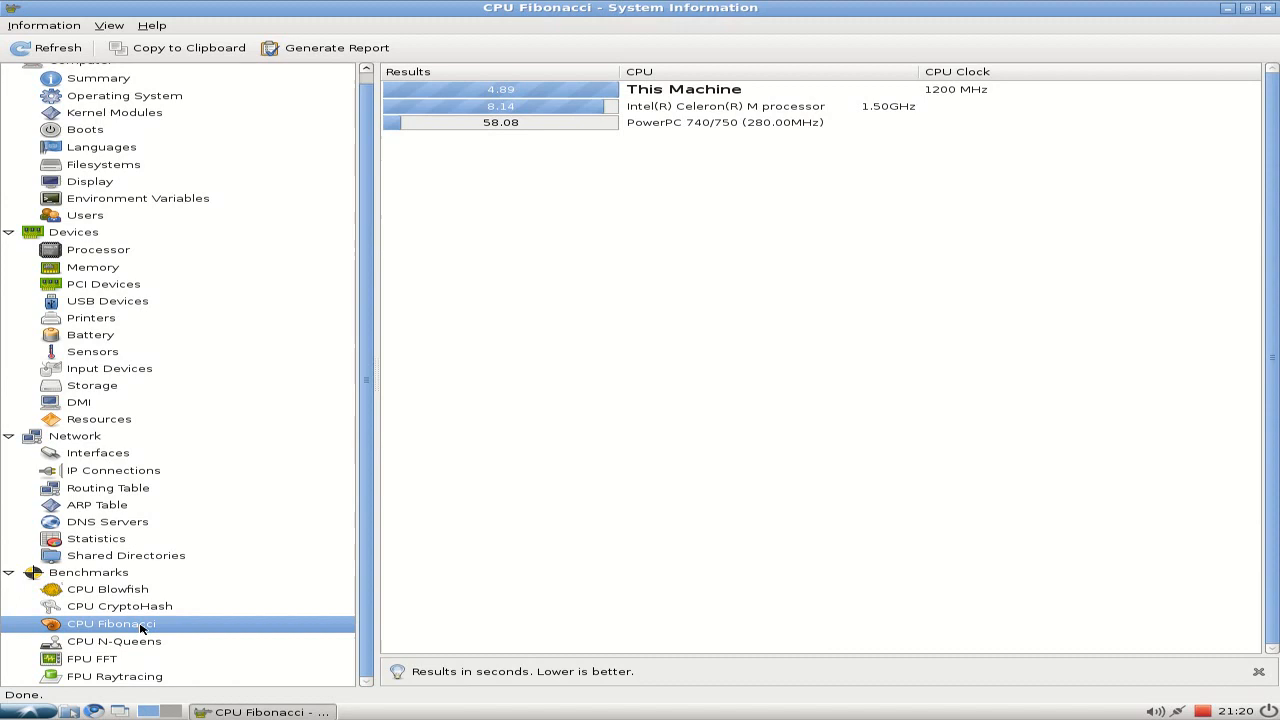
pyautogui.moveTo(772, 106)
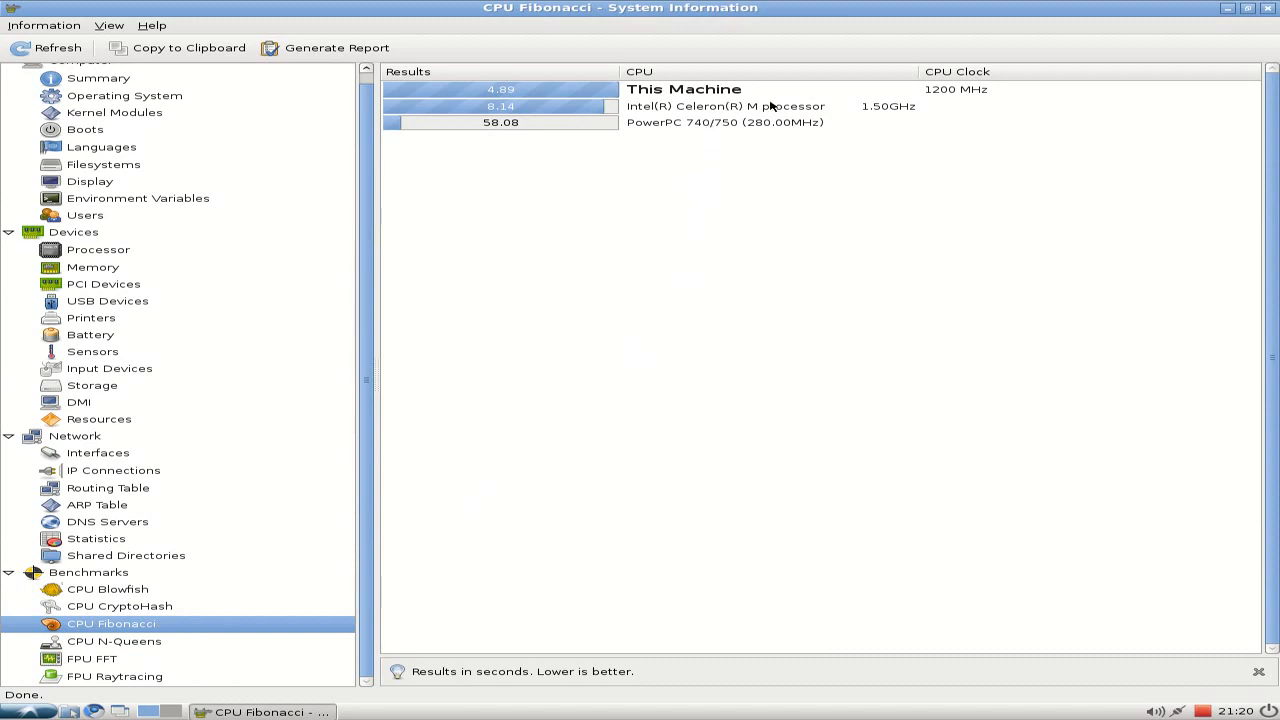
pyautogui.moveTo(641, 140)
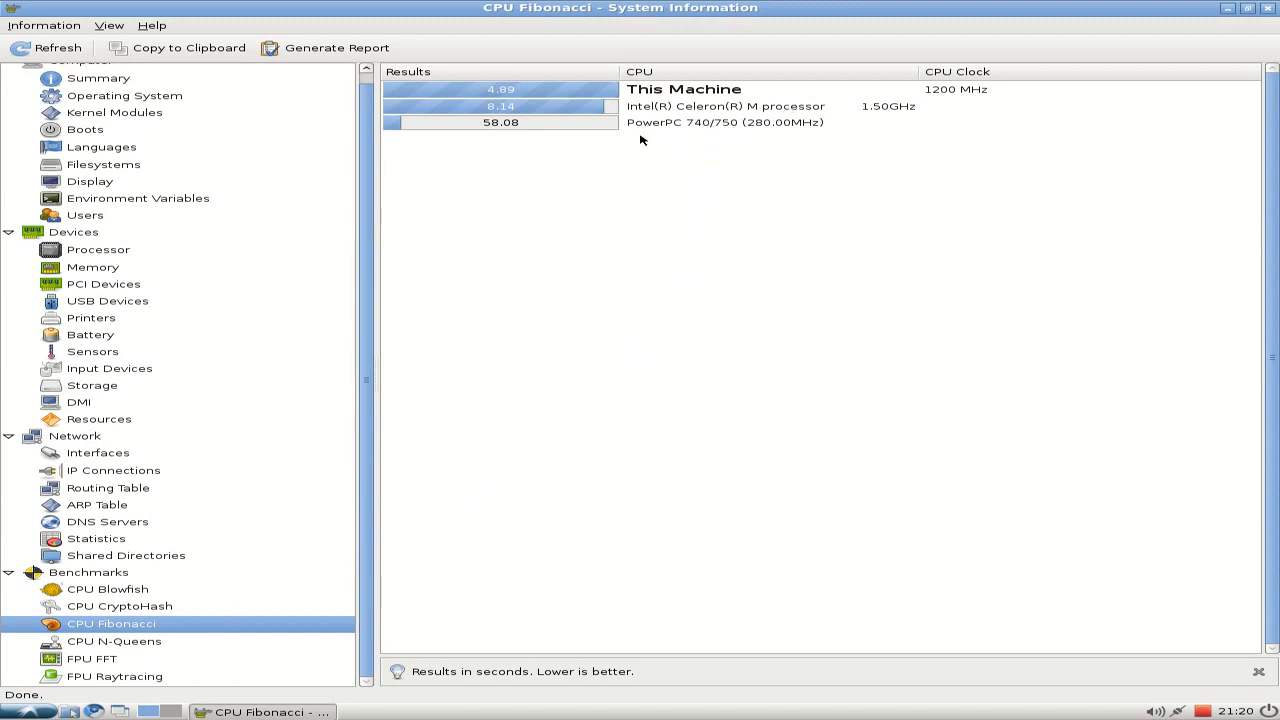
pyautogui.moveTo(135, 595)
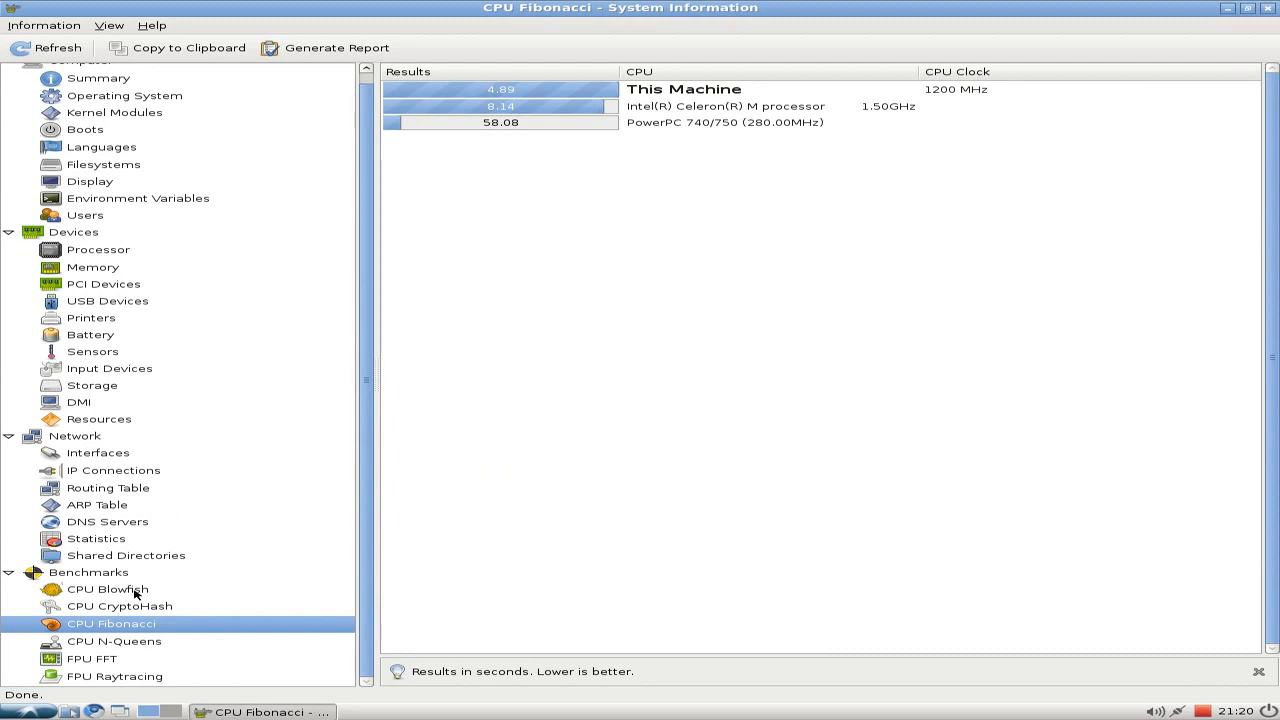
pyautogui.moveTo(201, 665)
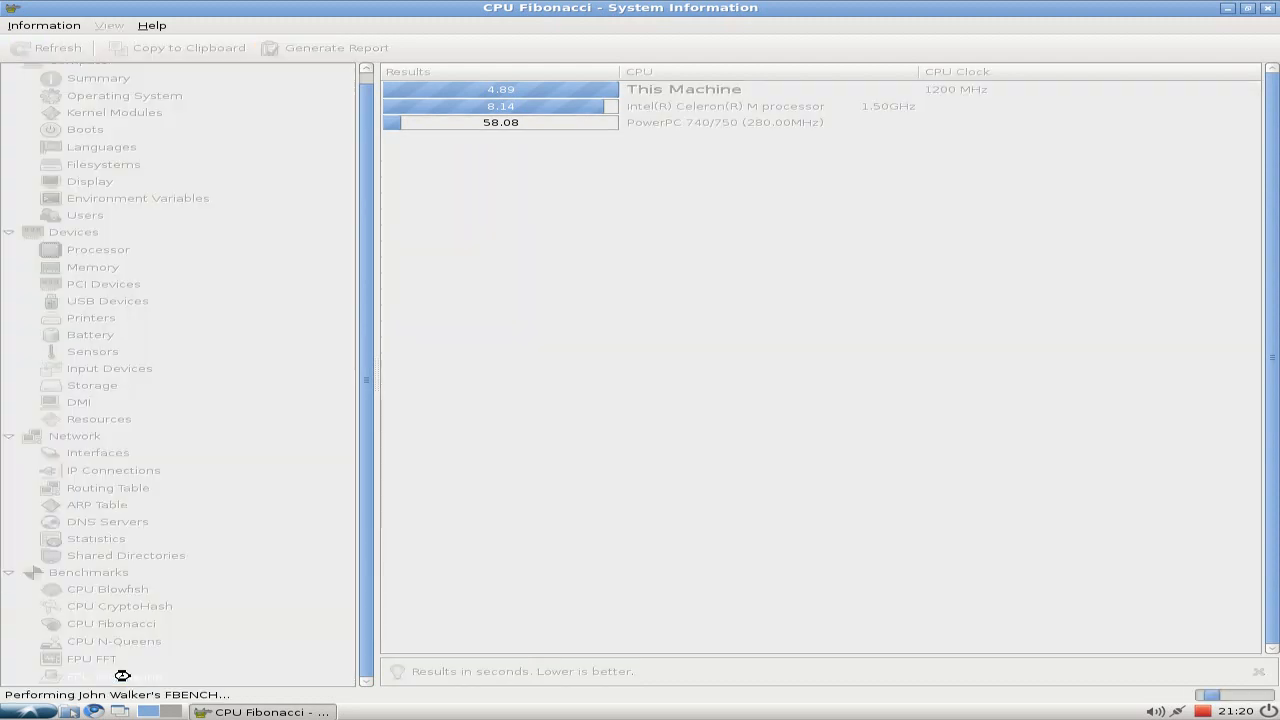
pyautogui.moveTo(503, 447)
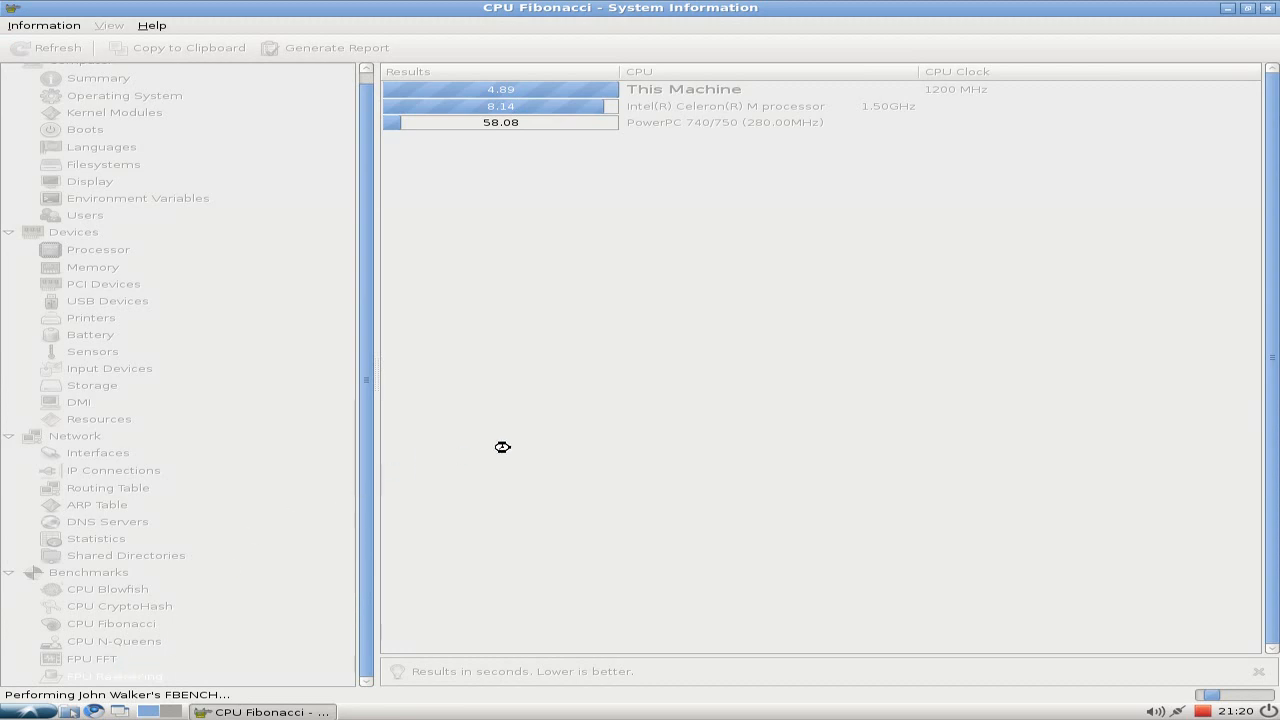
pyautogui.moveTo(682, 407)
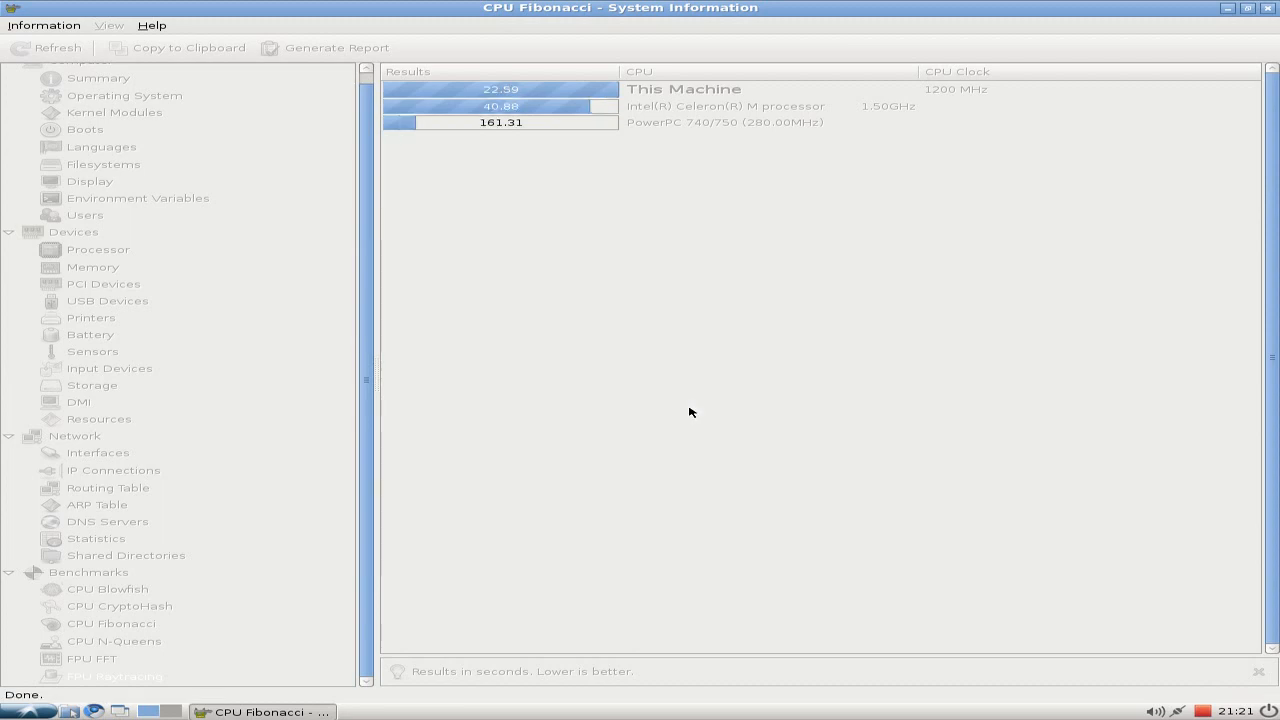
pyautogui.click(114, 676)
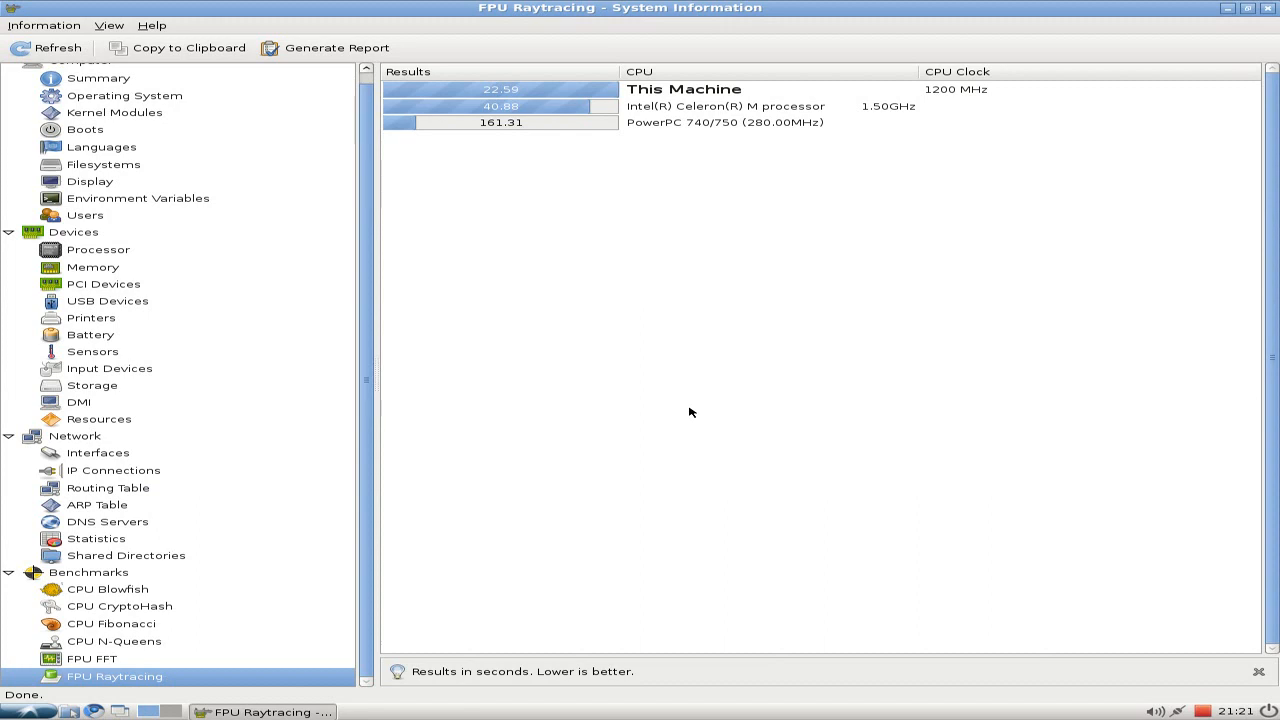
pyautogui.moveTo(742, 177)
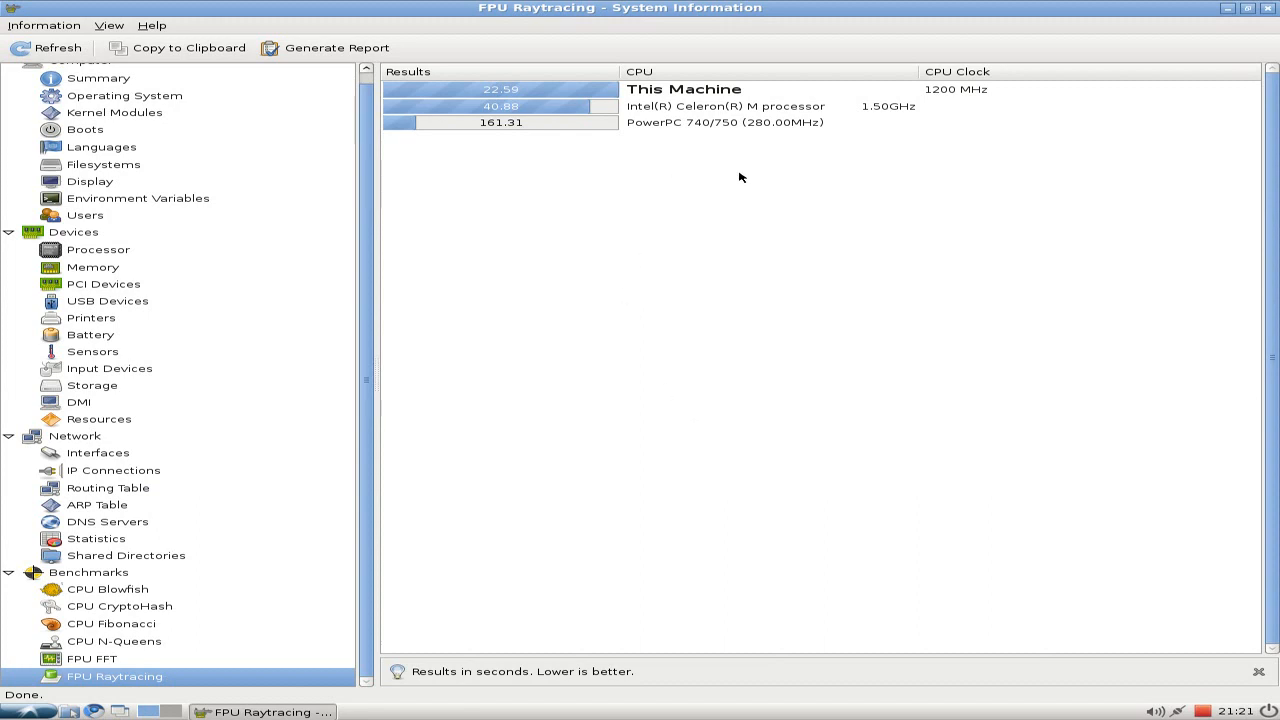
pyautogui.moveTo(318, 506)
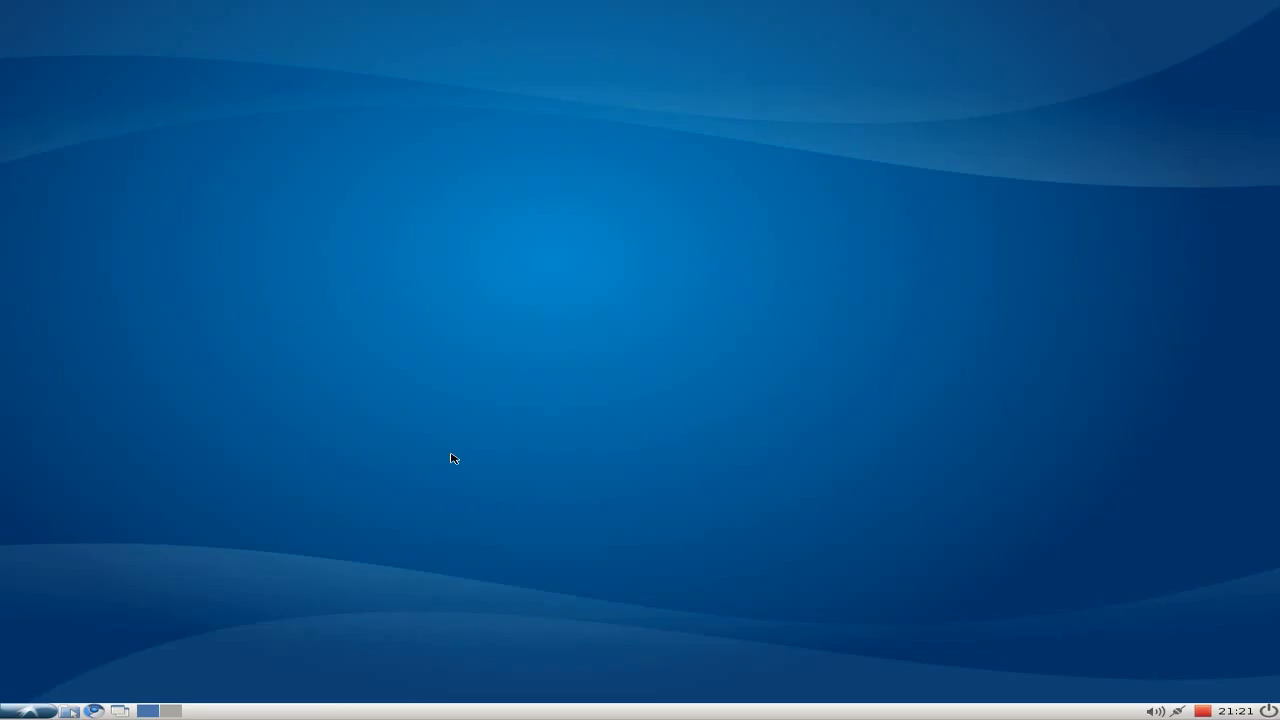
# - Cancel the hardware driver search, then launch Synaptic Package Manager with the administrator password
pyautogui.click(10, 711)
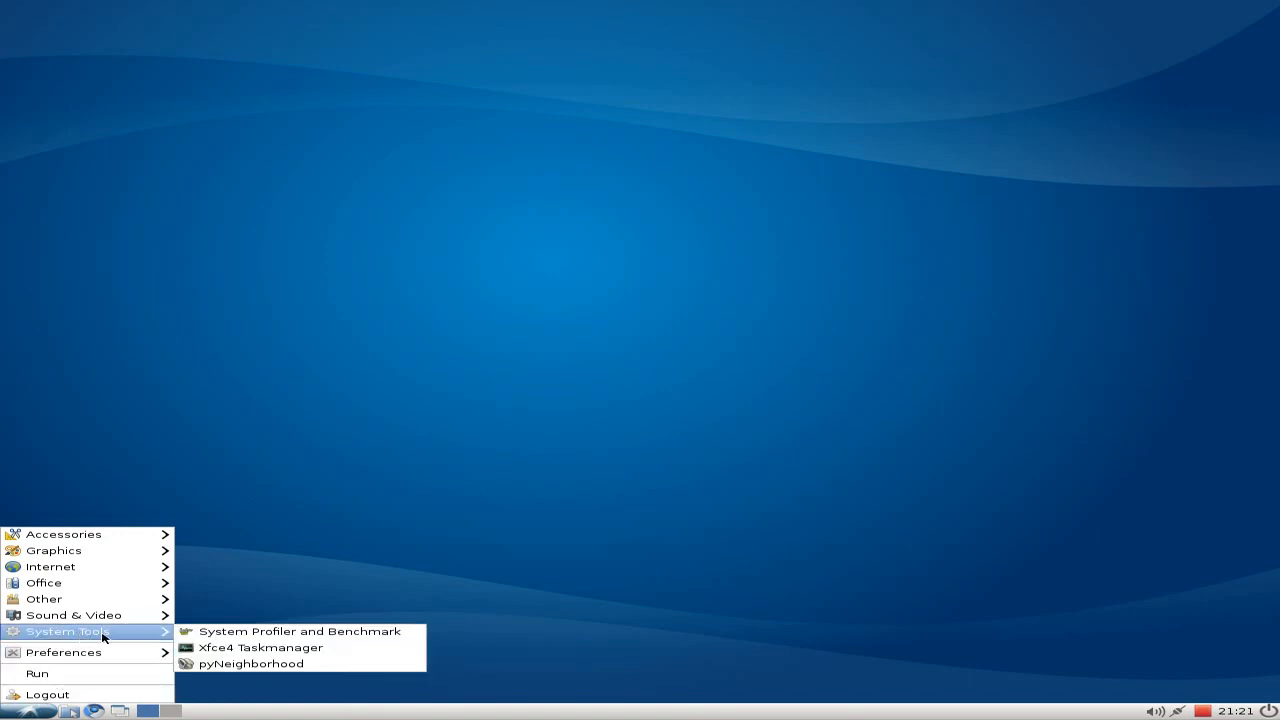
pyautogui.moveTo(64, 652)
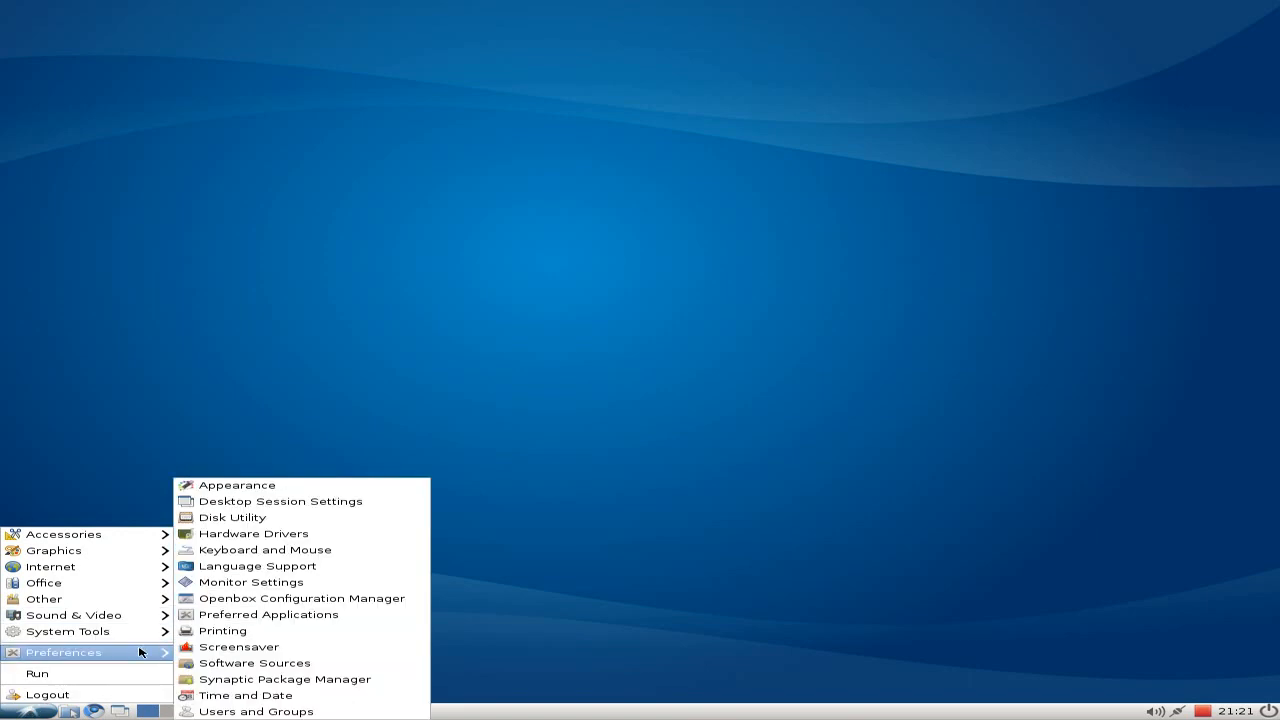
pyautogui.moveTo(280, 501)
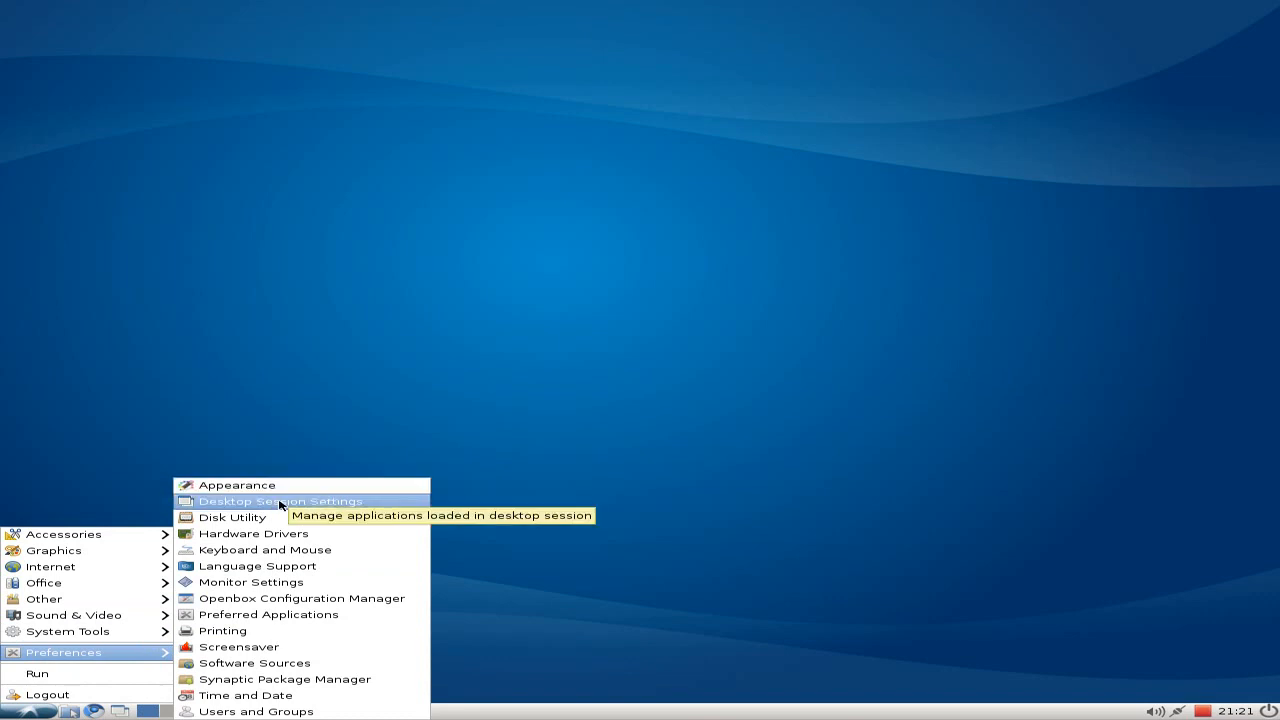
pyautogui.moveTo(252, 533)
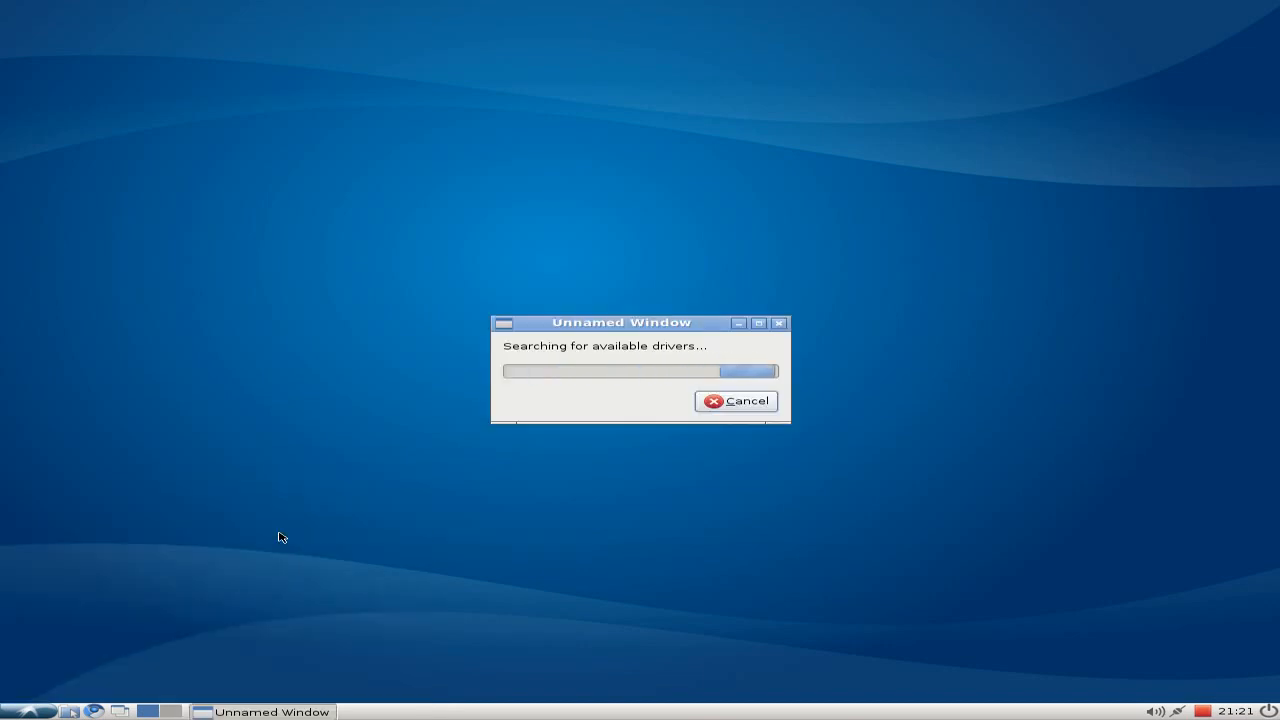
pyautogui.click(735, 400)
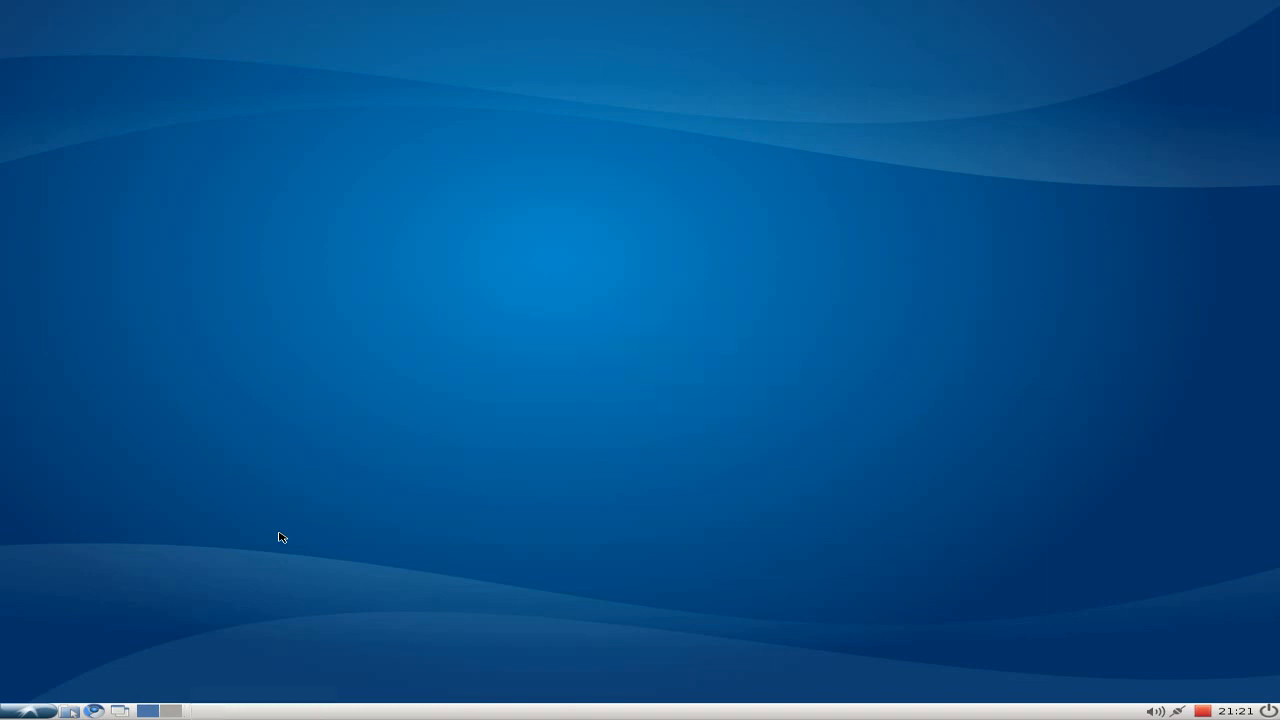
pyautogui.moveTo(735, 542)
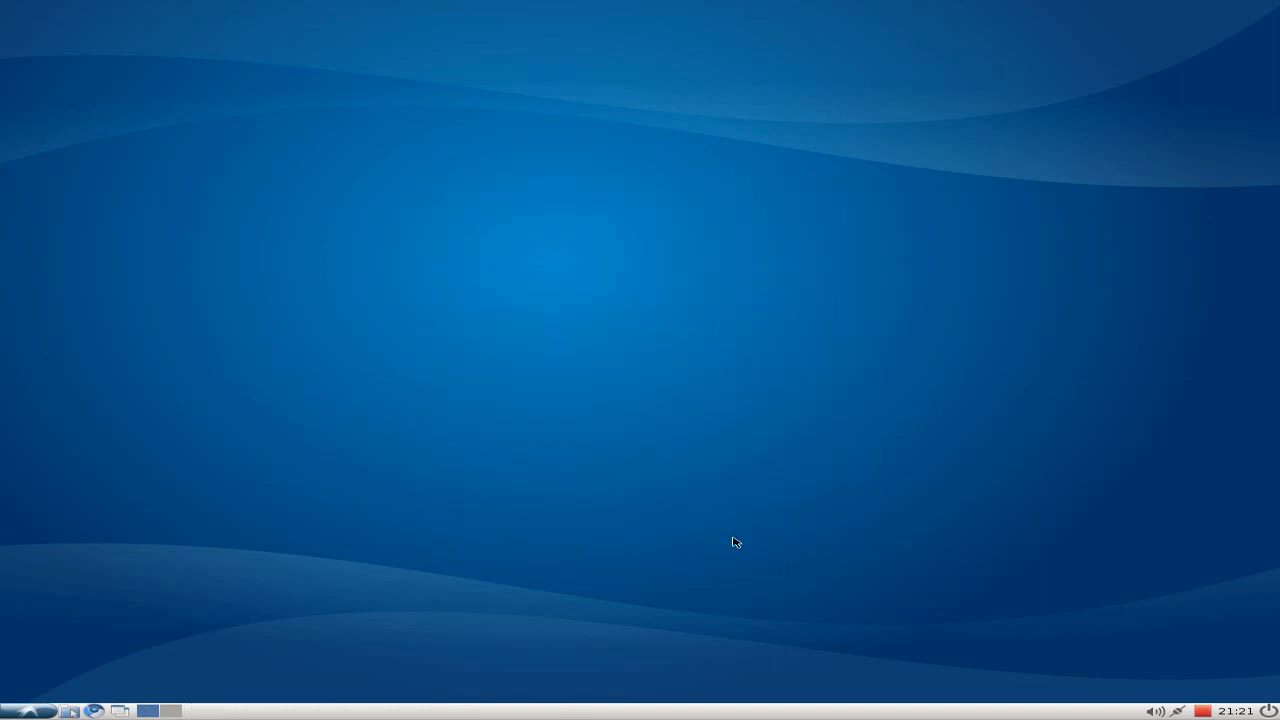
pyautogui.moveTo(172, 598)
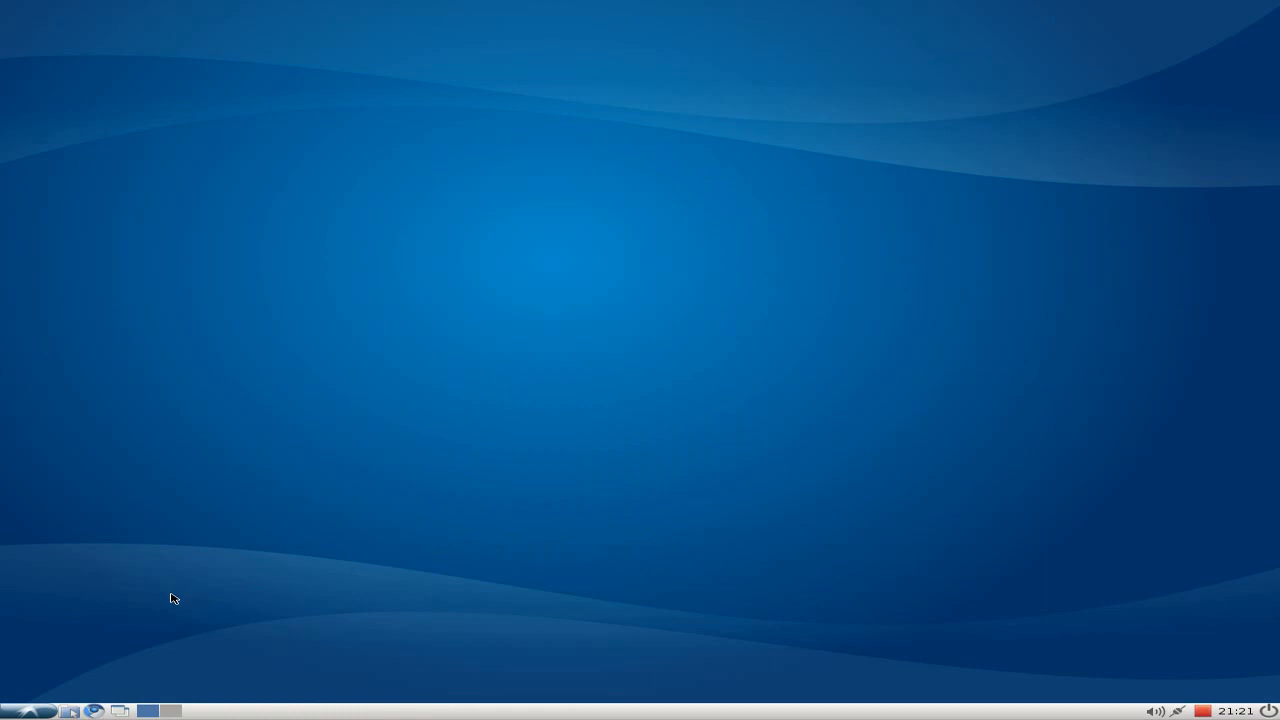
pyautogui.click(10, 710)
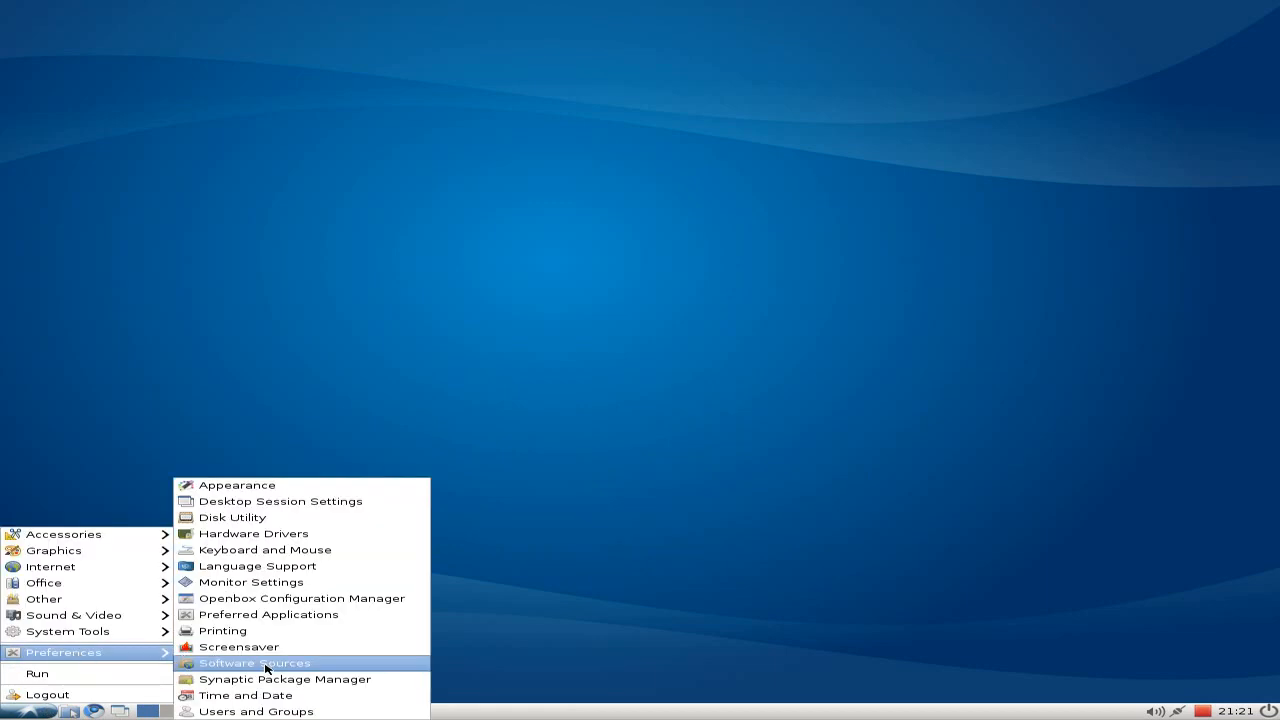
pyautogui.click(284, 679)
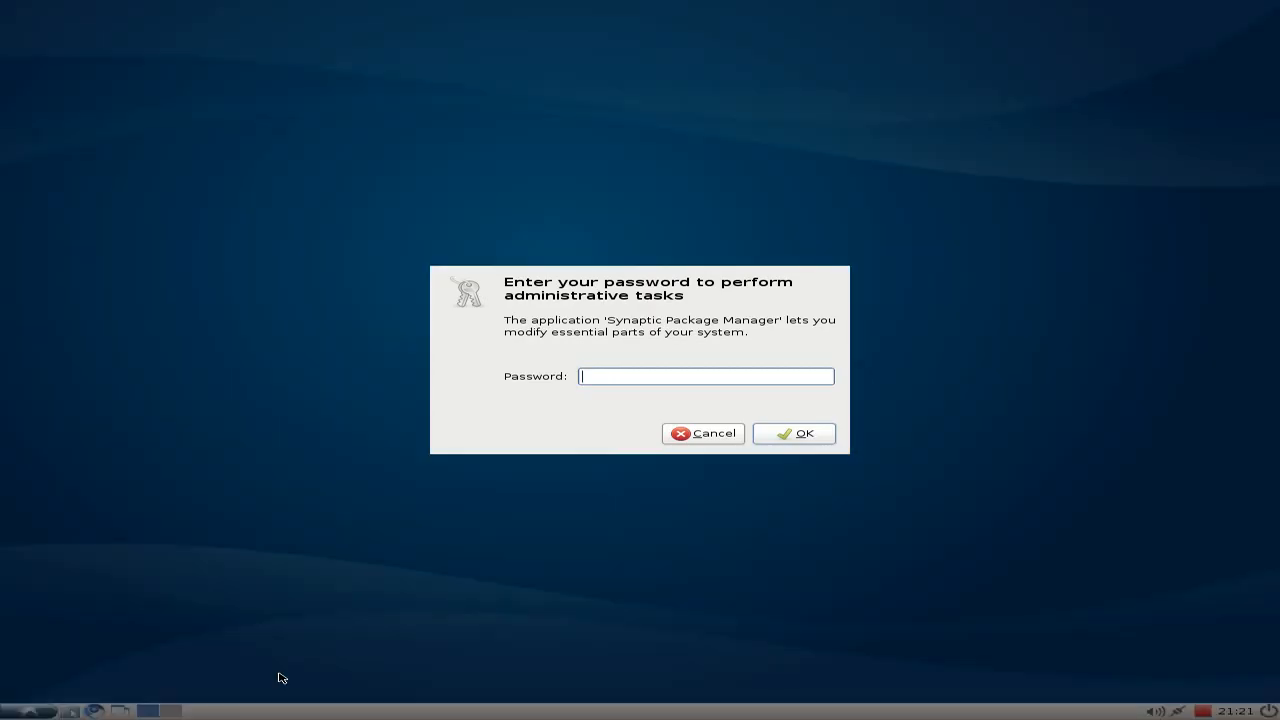
pyautogui.write('password')
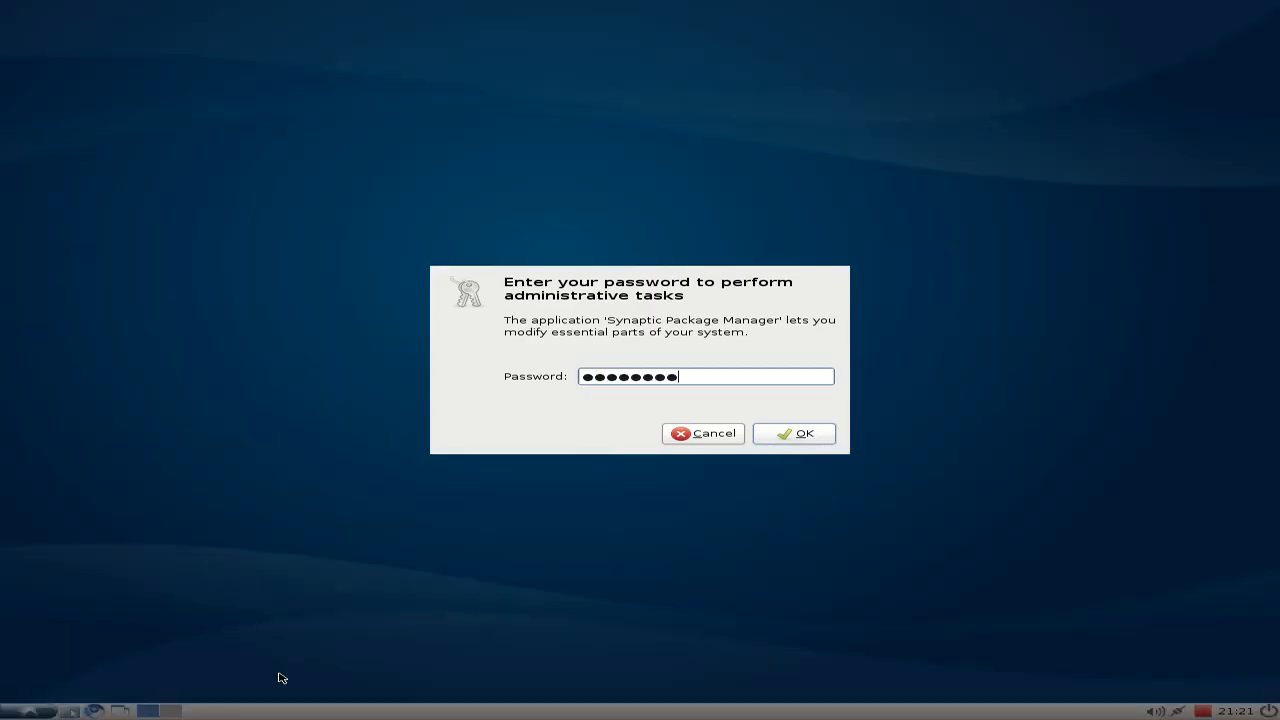
pyautogui.click(793, 433)
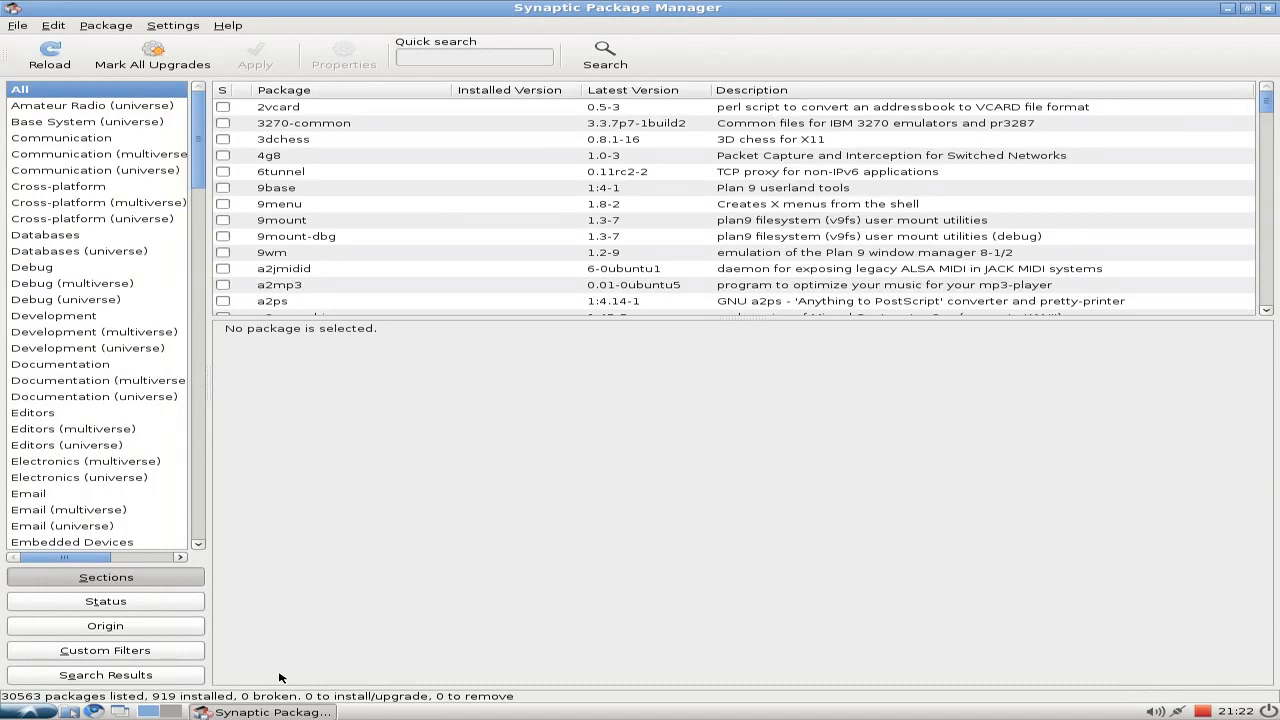
pyautogui.moveTo(295, 608)
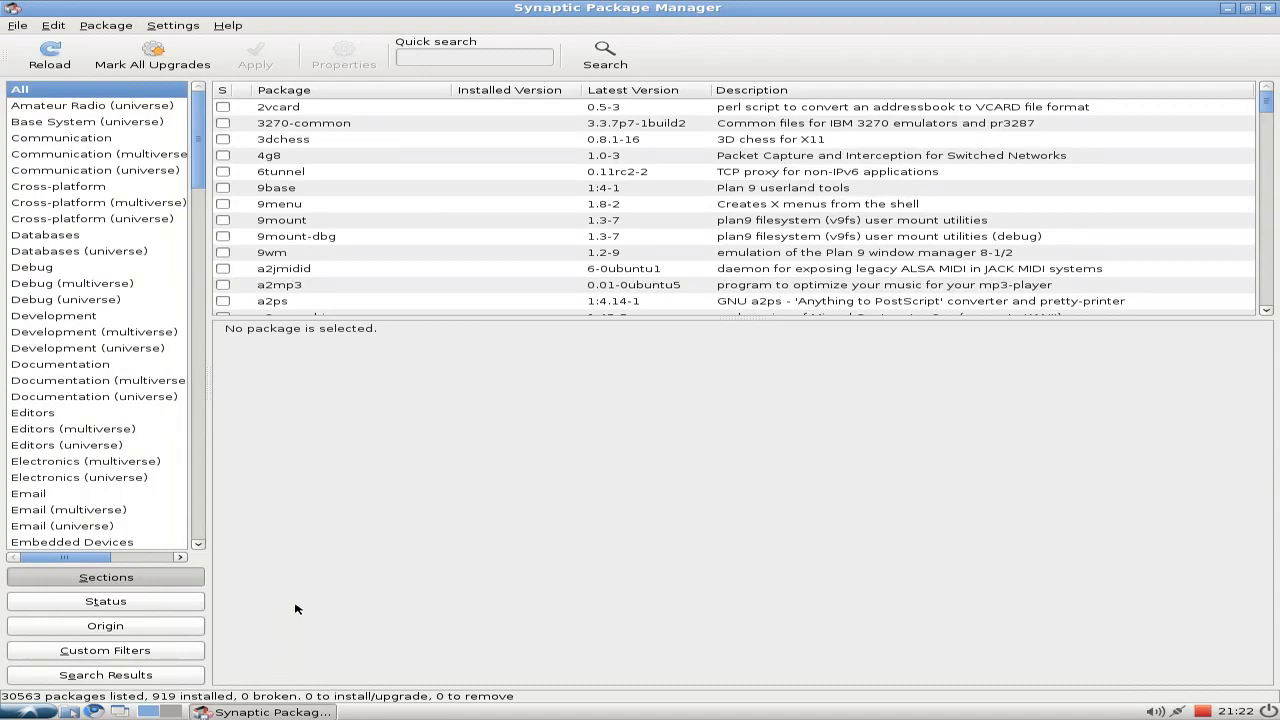
# - Search Synaptic for 'nvidia' across package names and descriptions
pyautogui.click(605, 55)
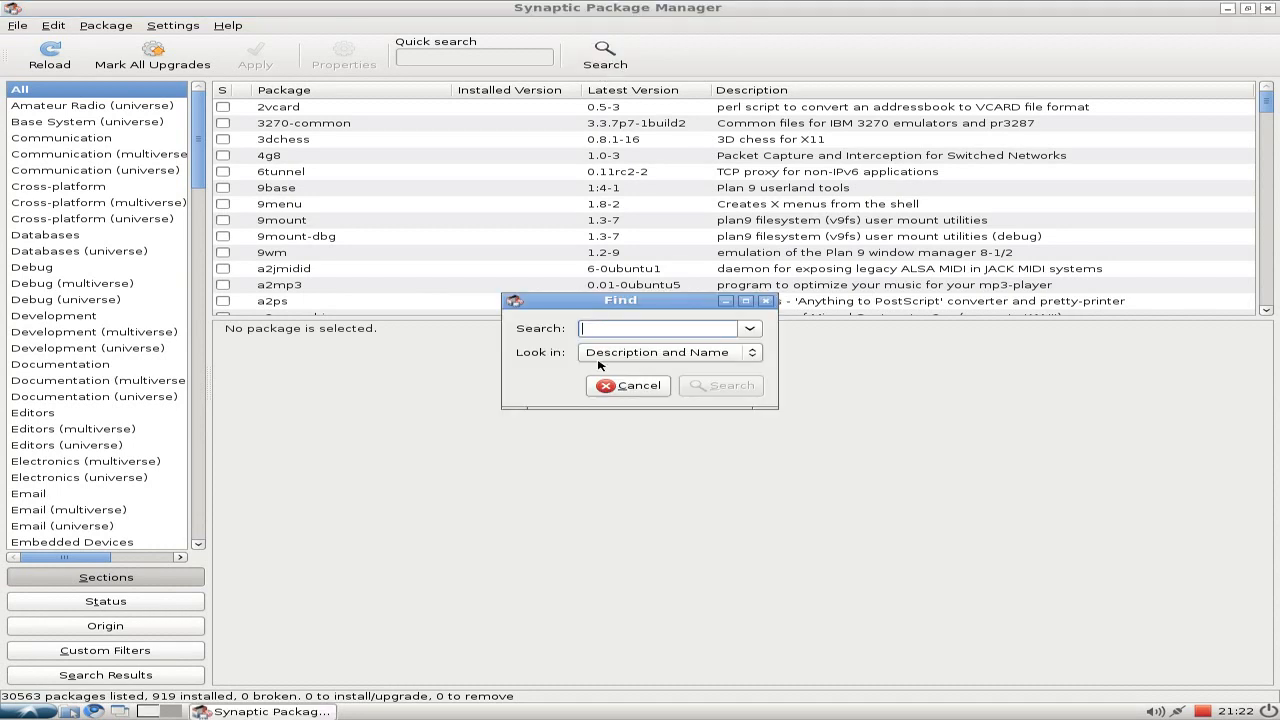
pyautogui.write('nvi')
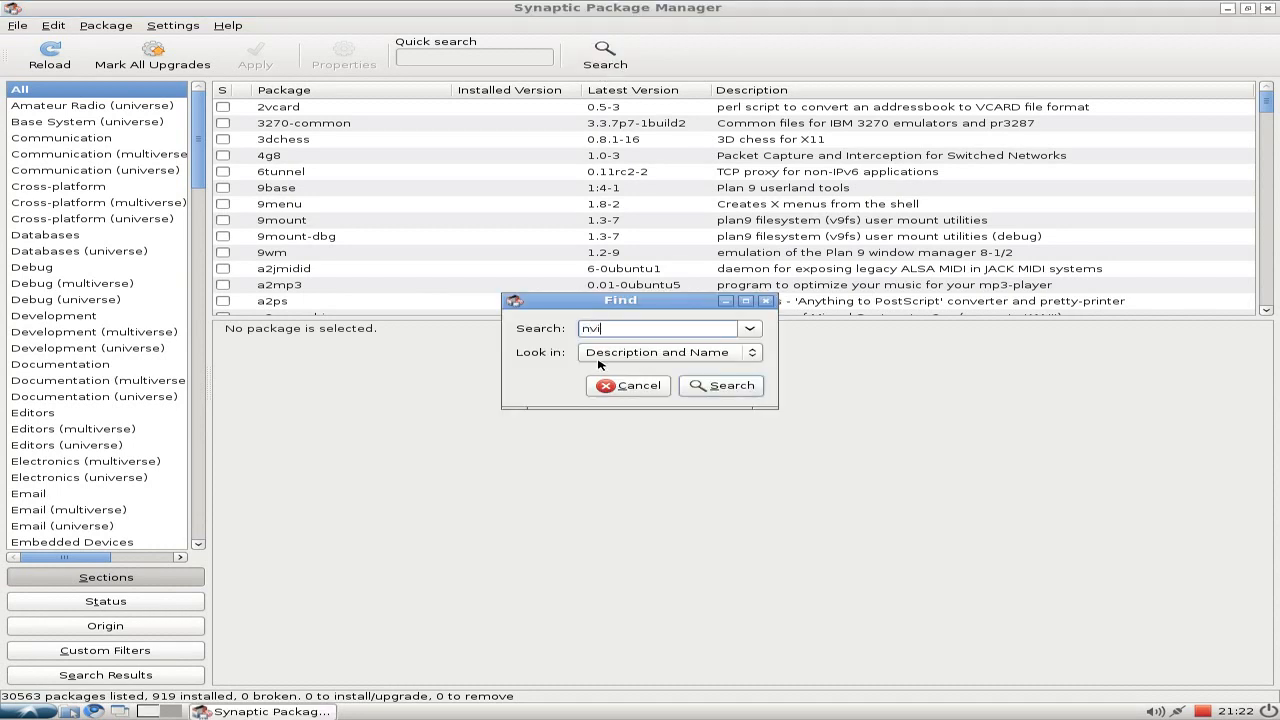
pyautogui.write('dia')
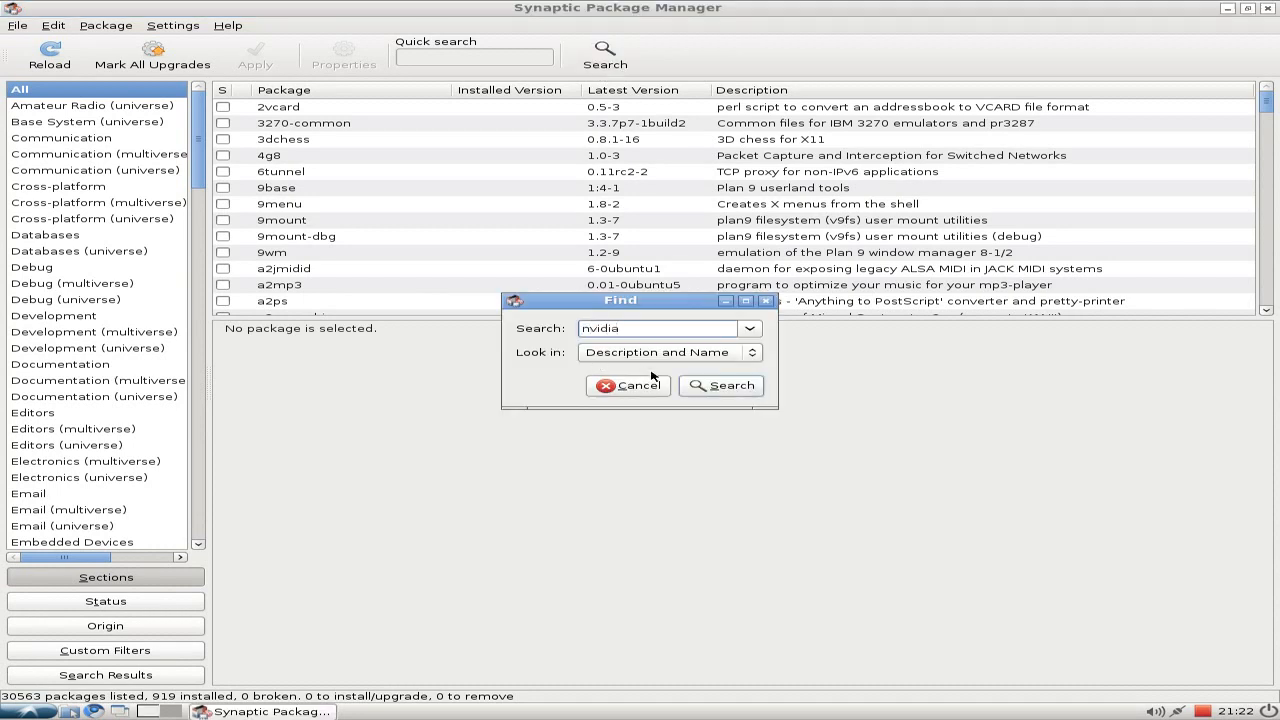
pyautogui.click(720, 385)
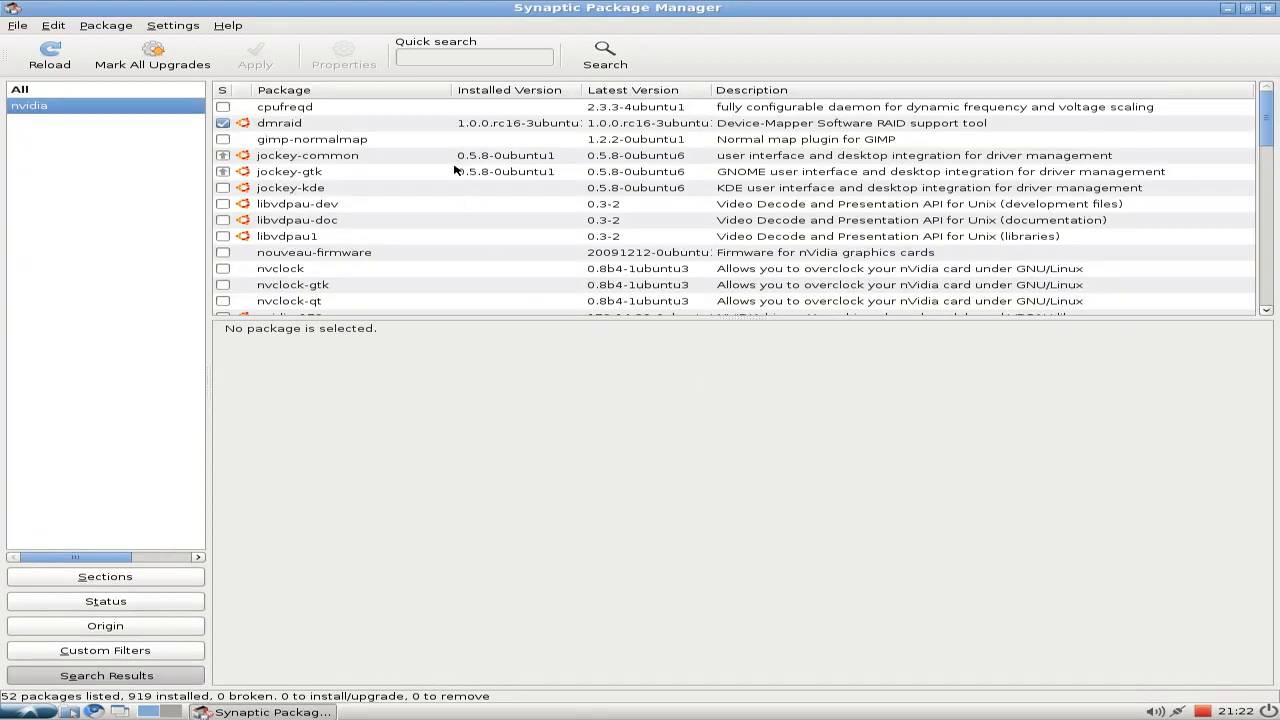
# - Scroll through the 52 nvidia results, including driver versions 96, 173, 180 and 185
pyautogui.scroll(-3)
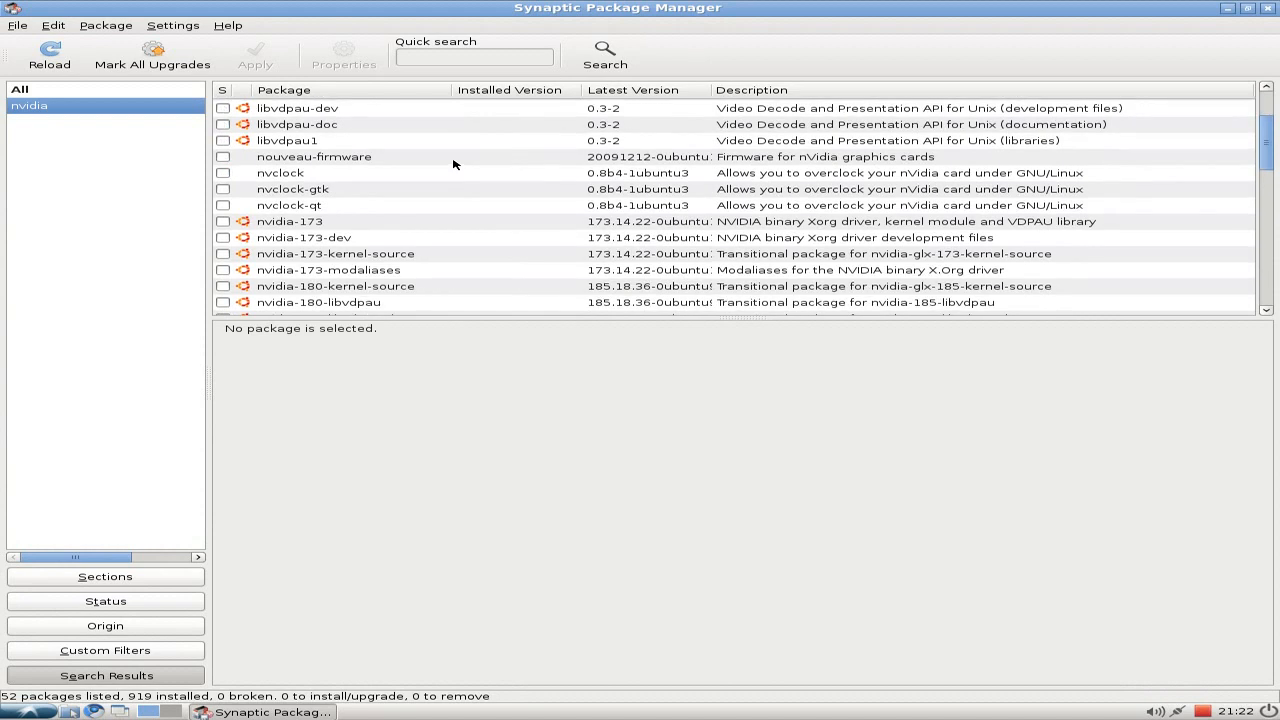
pyautogui.scroll(-3)
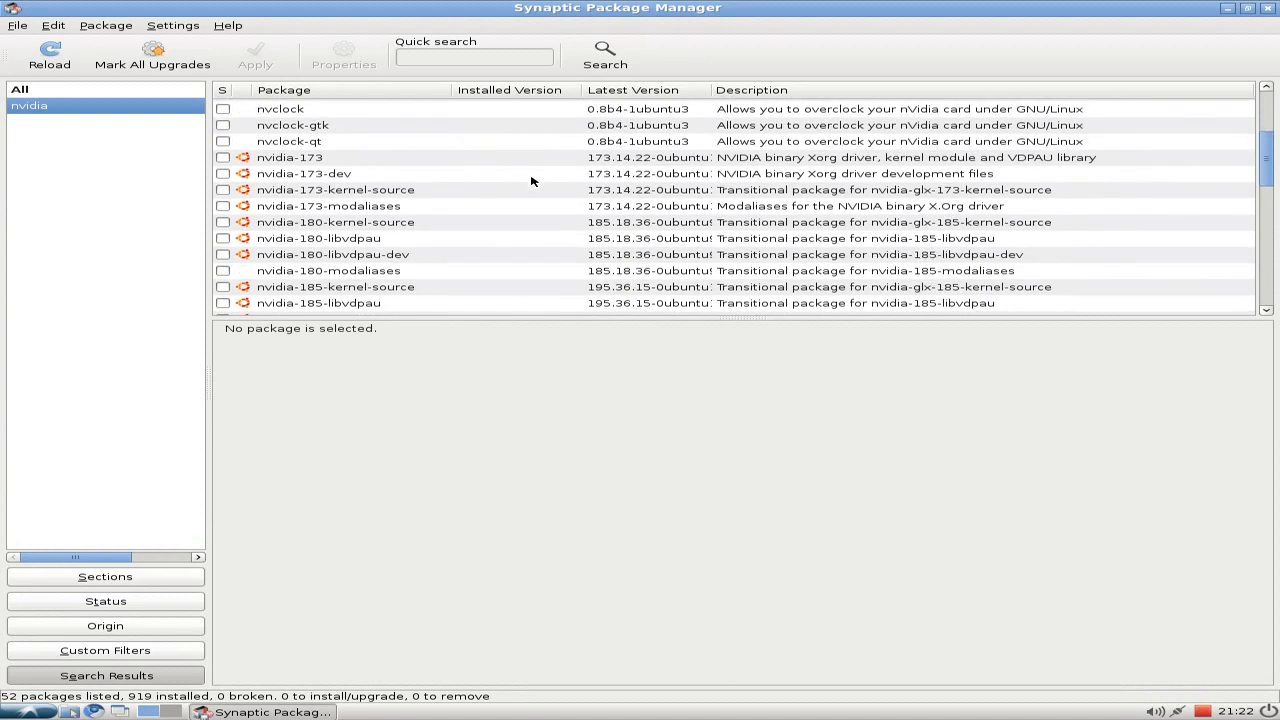
pyautogui.moveTo(506, 219)
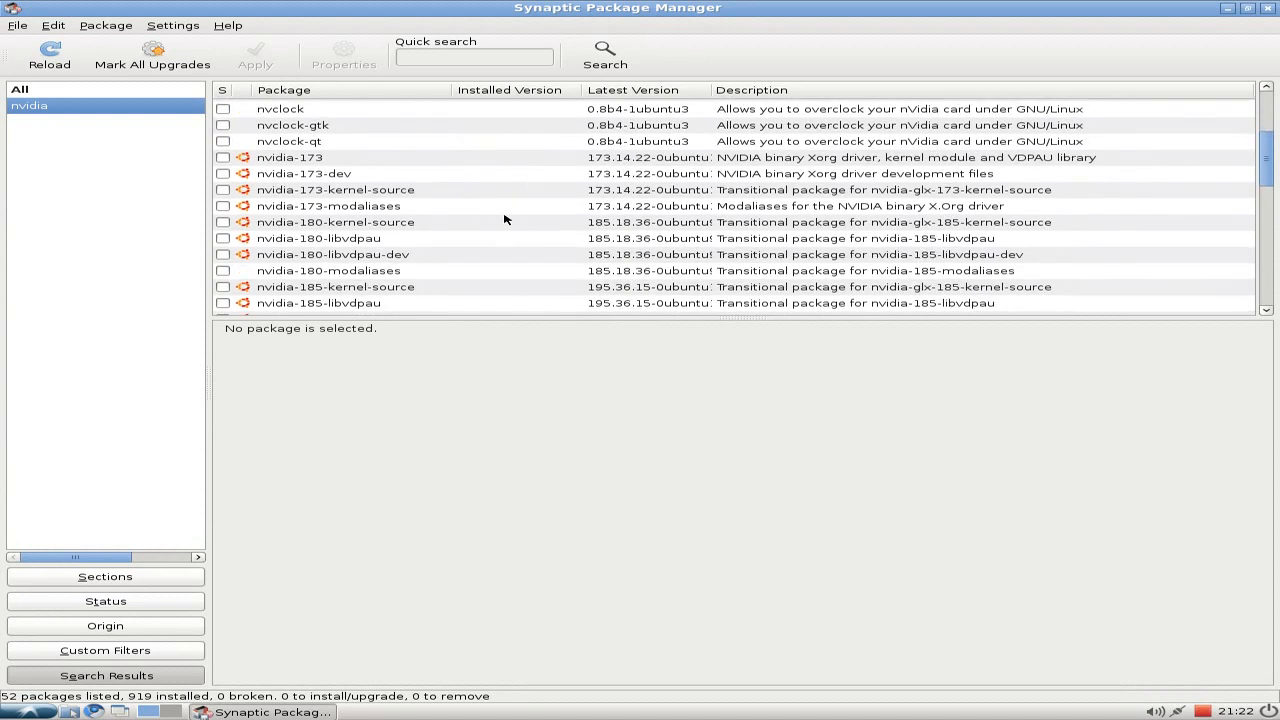
pyautogui.scroll(-3)
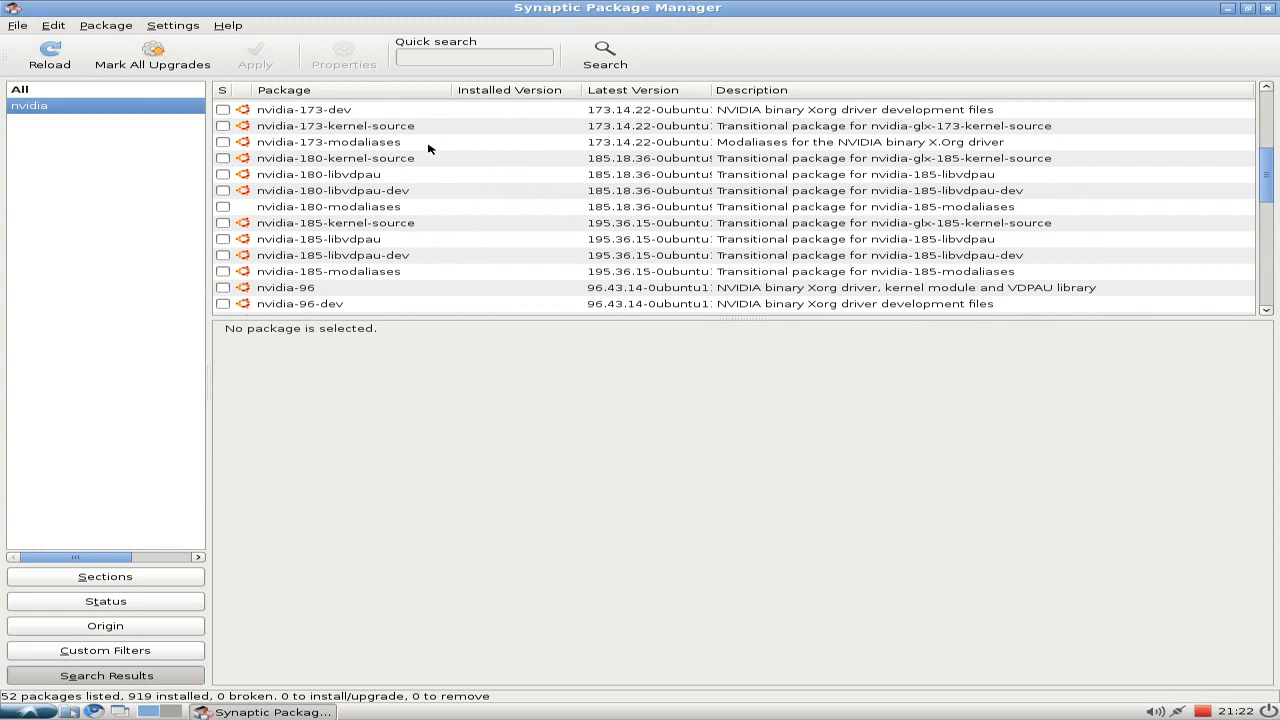
pyautogui.moveTo(445, 189)
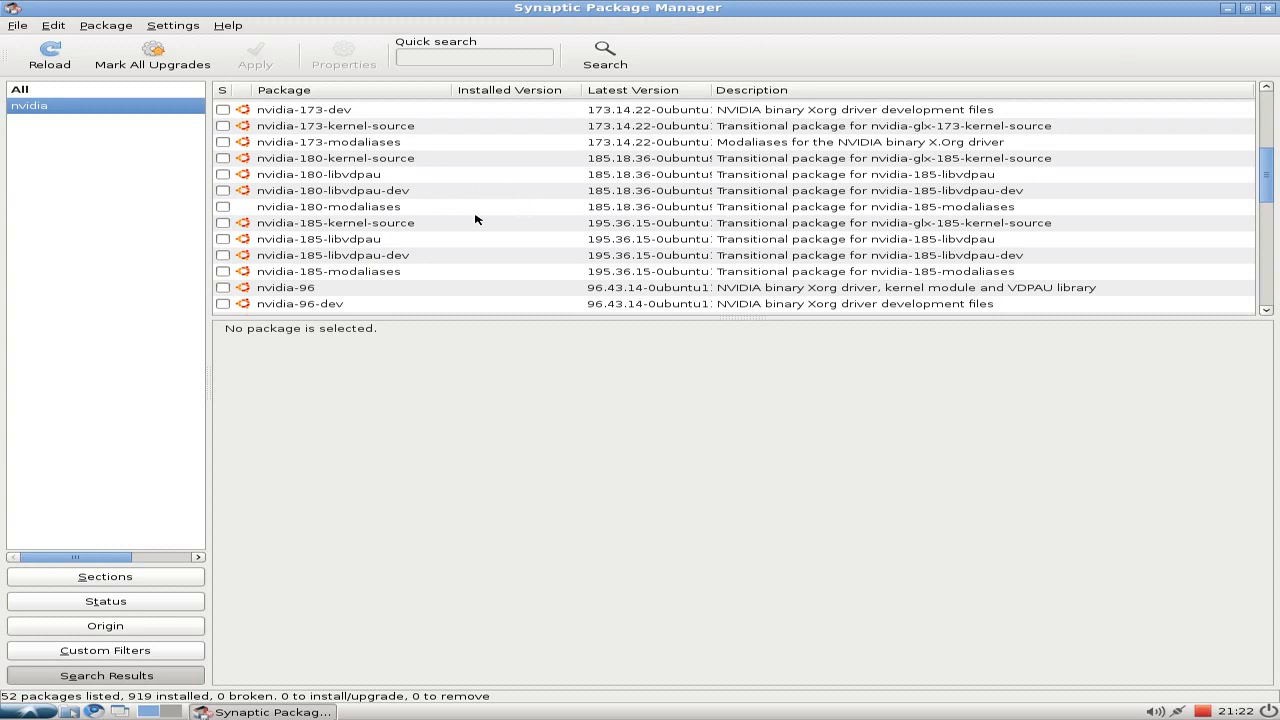
pyautogui.scroll(-3)
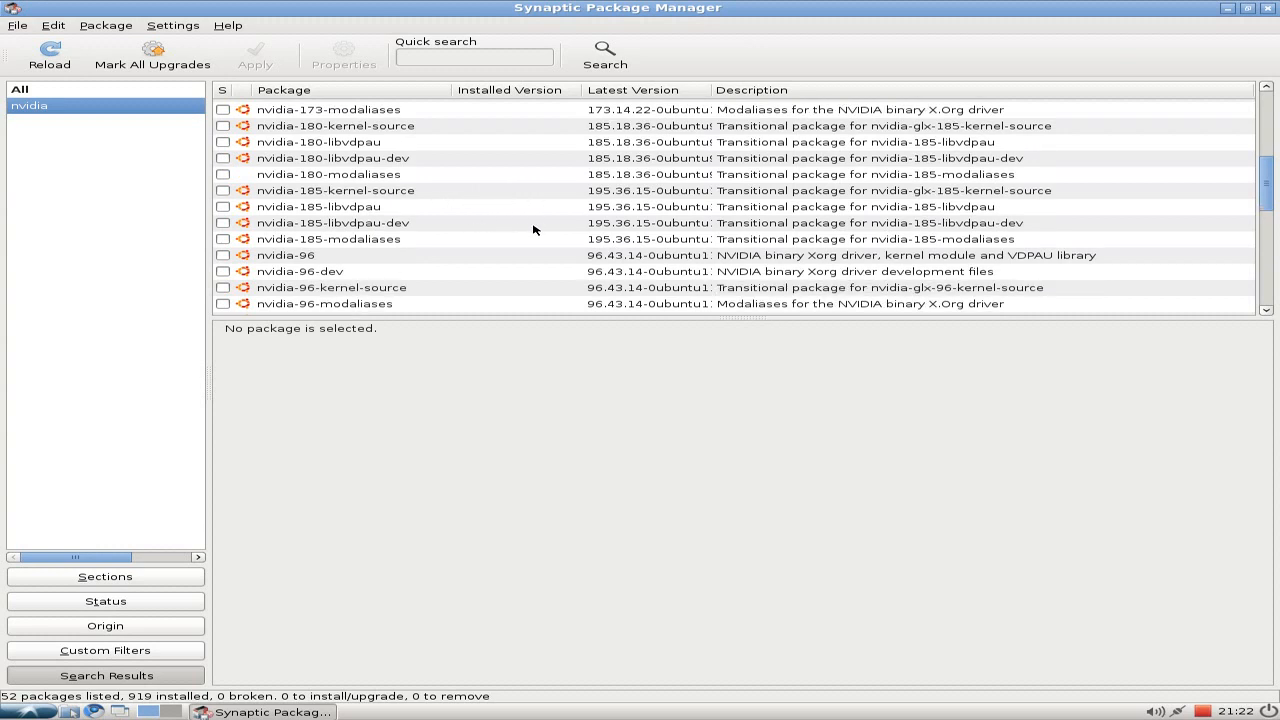
pyautogui.scroll(-3)
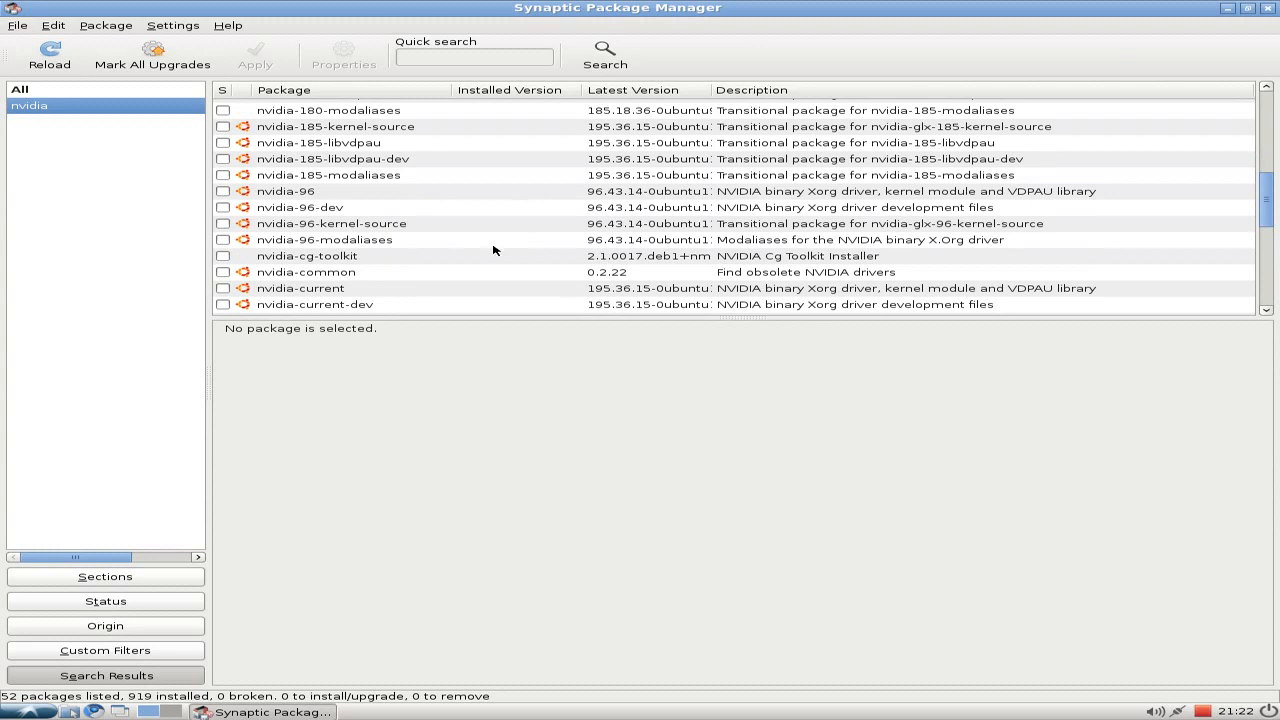
pyautogui.scroll(-3)
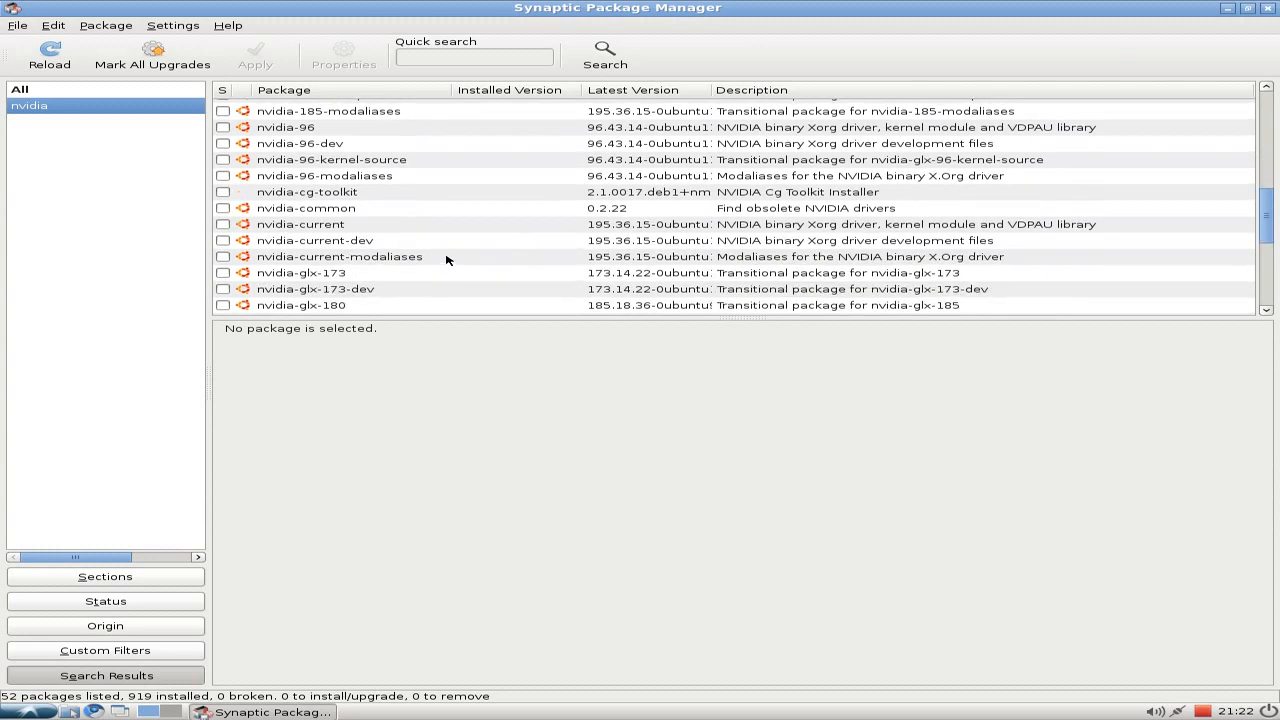
pyautogui.moveTo(583, 255)
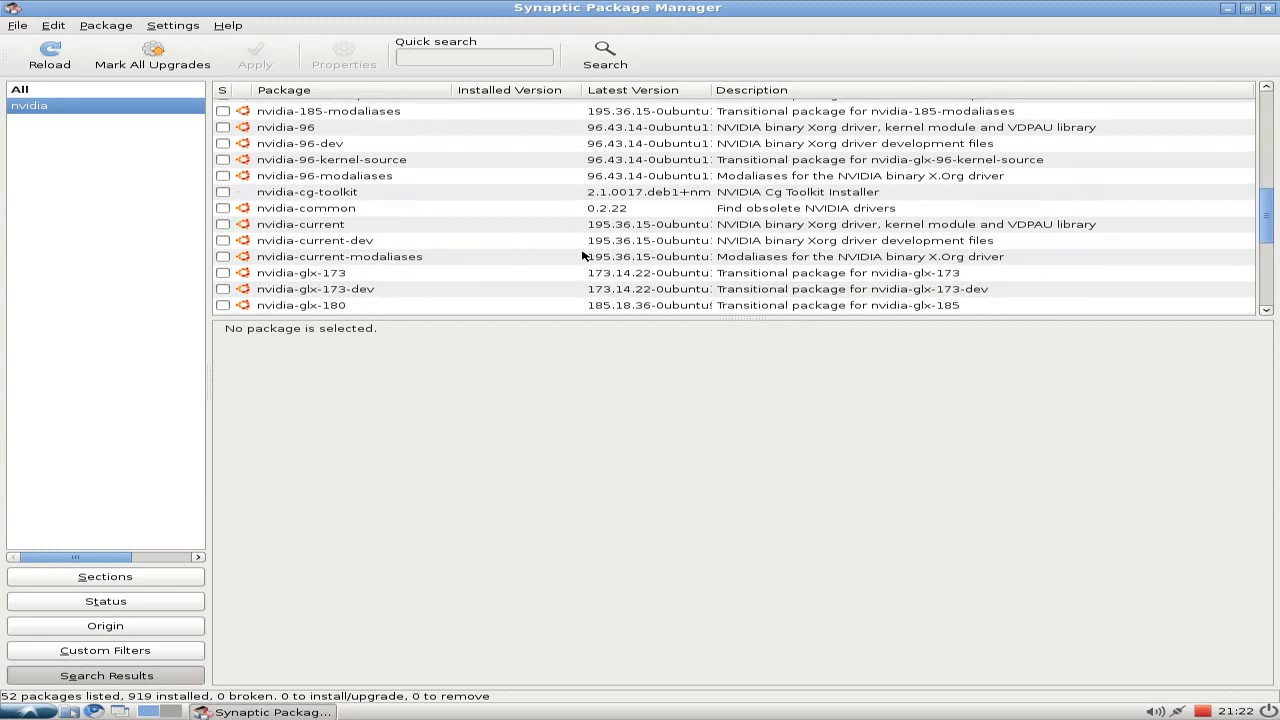
pyautogui.scroll(-3)
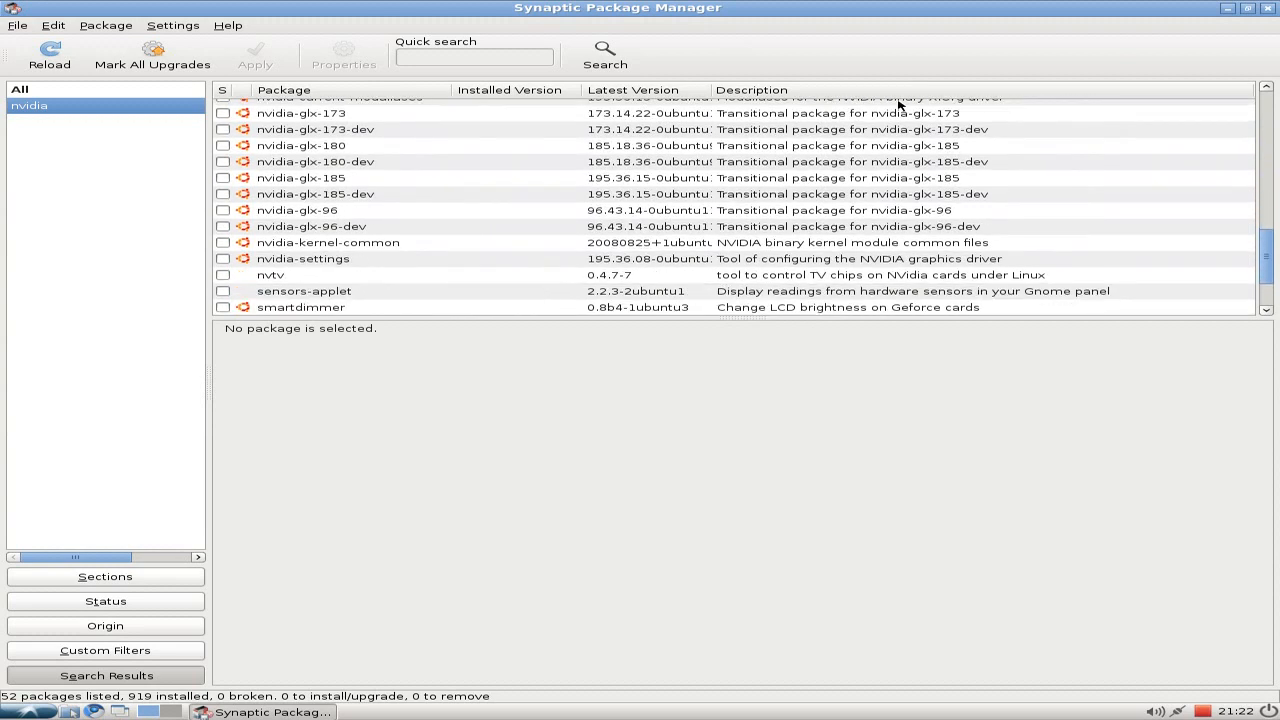
# - Close Synaptic without installing anything and reopen the LXPanel application menu
pyautogui.click(1271, 7)
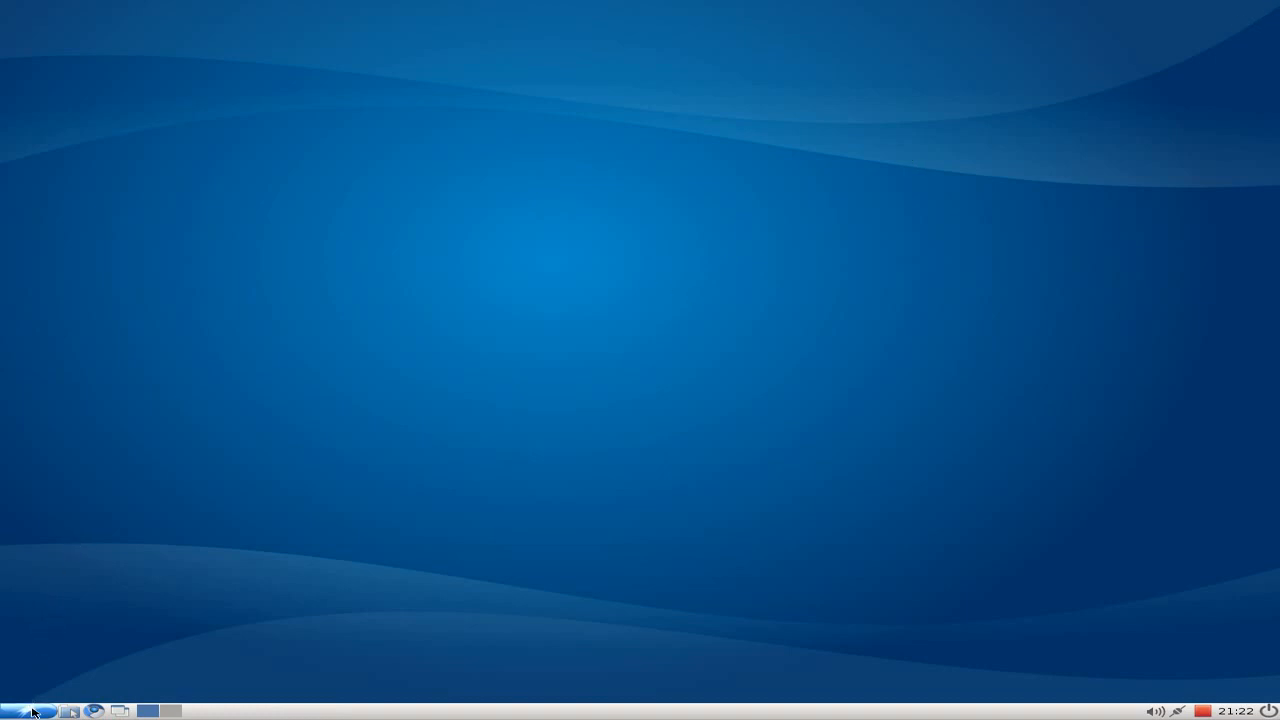
pyautogui.click(8, 710)
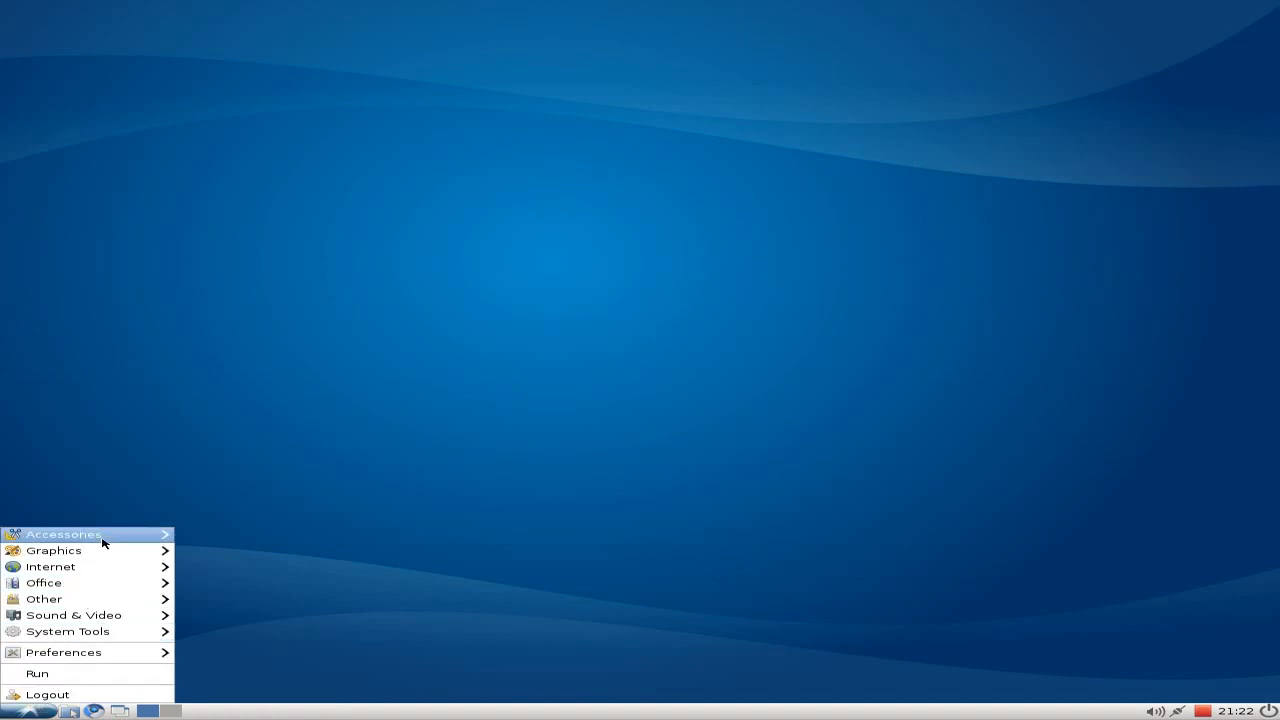
pyautogui.moveTo(50, 566)
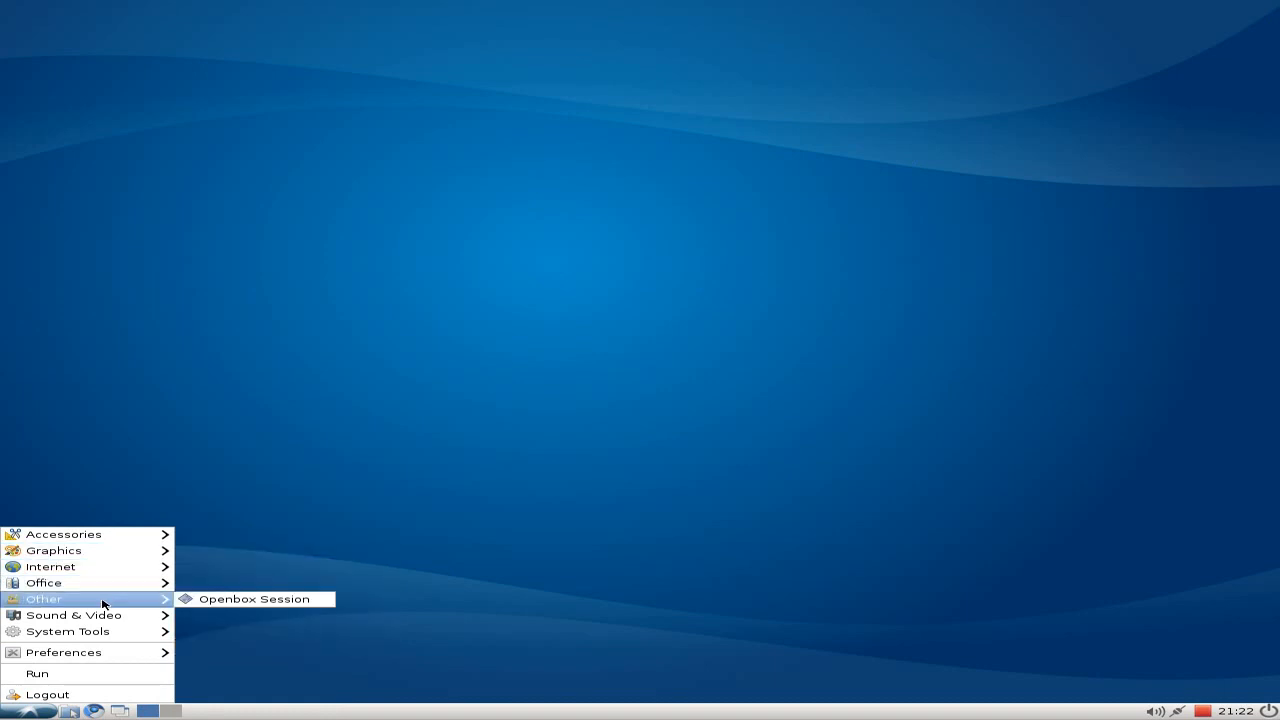
pyautogui.moveTo(65, 652)
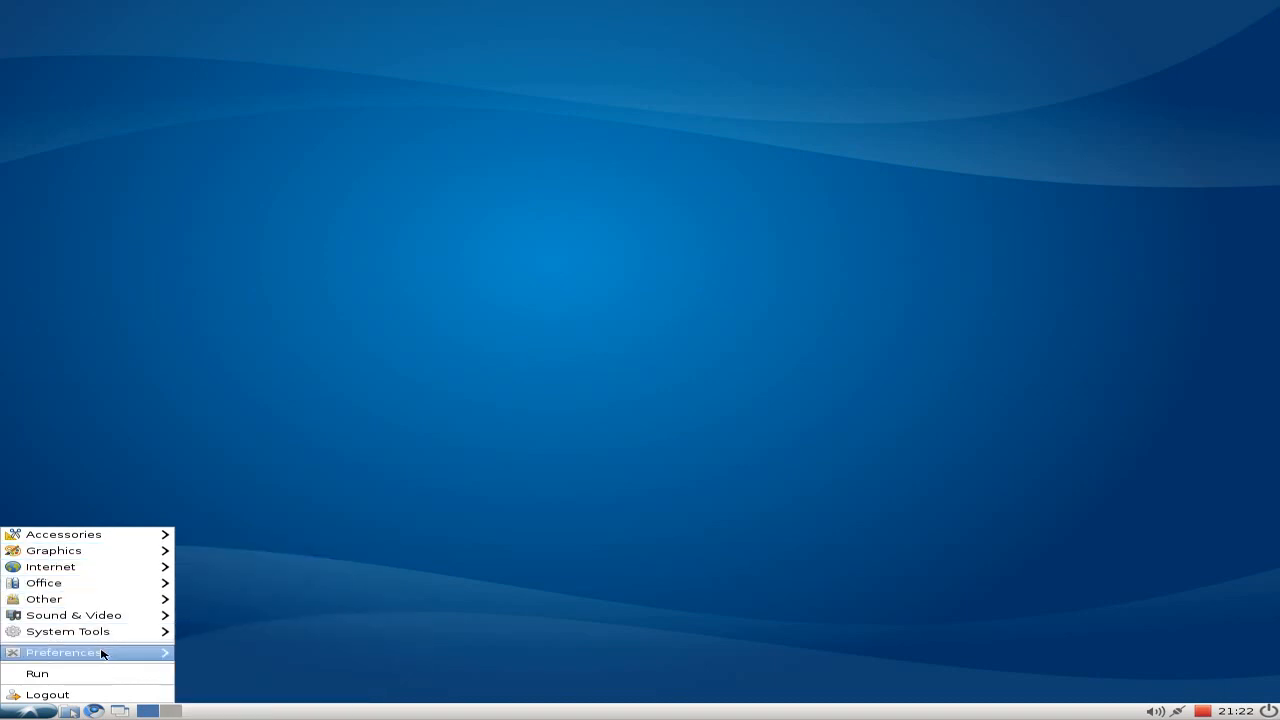